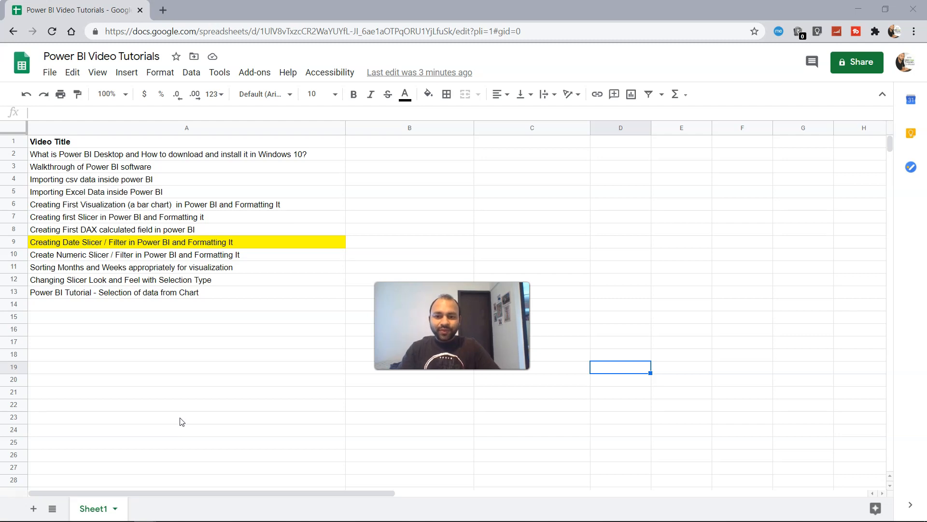
{"action": "mouse_move", "coordinate": [132, 260]}
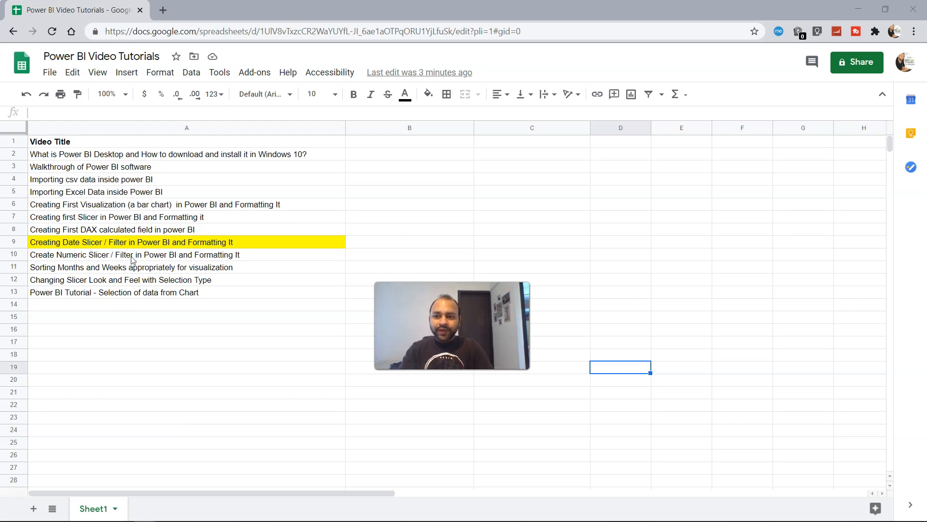
Step: Add a blank slicer visual to the report page over the Profit by Customer Segment chart
{"action": "left_click", "coordinate": [141, 241]}
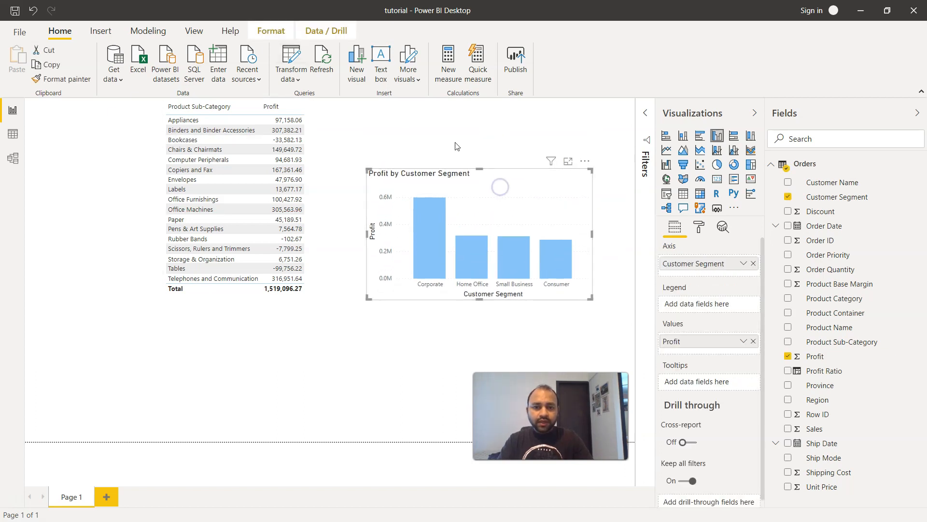
{"action": "left_click", "coordinate": [506, 130]}
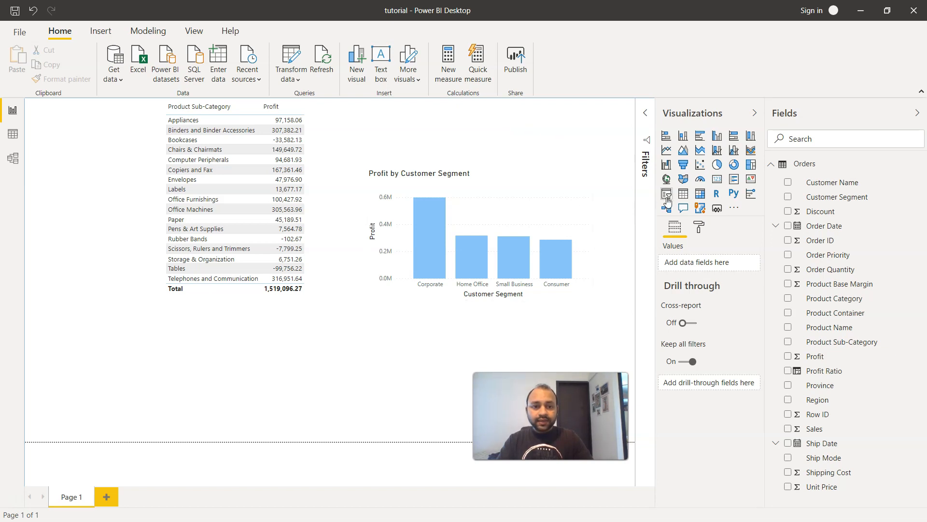
{"action": "left_click", "coordinate": [666, 194]}
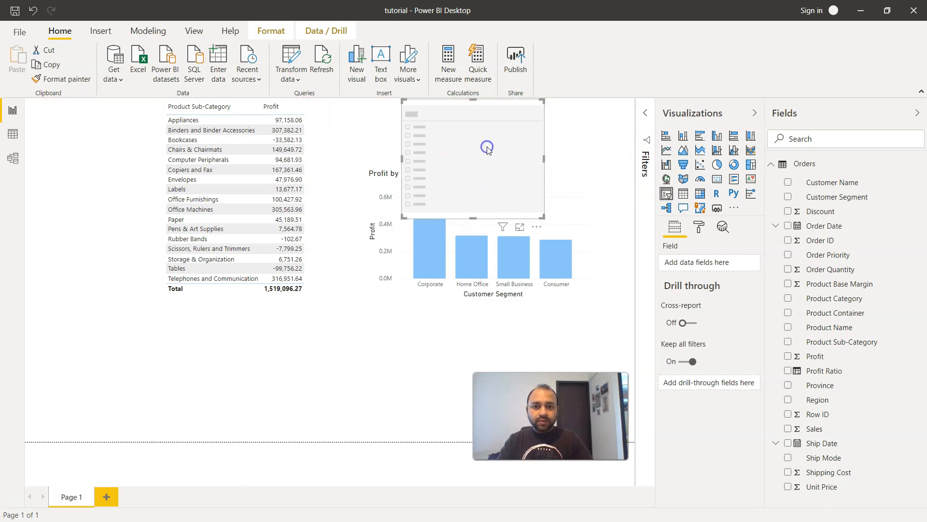
{"action": "mouse_move", "coordinate": [527, 183]}
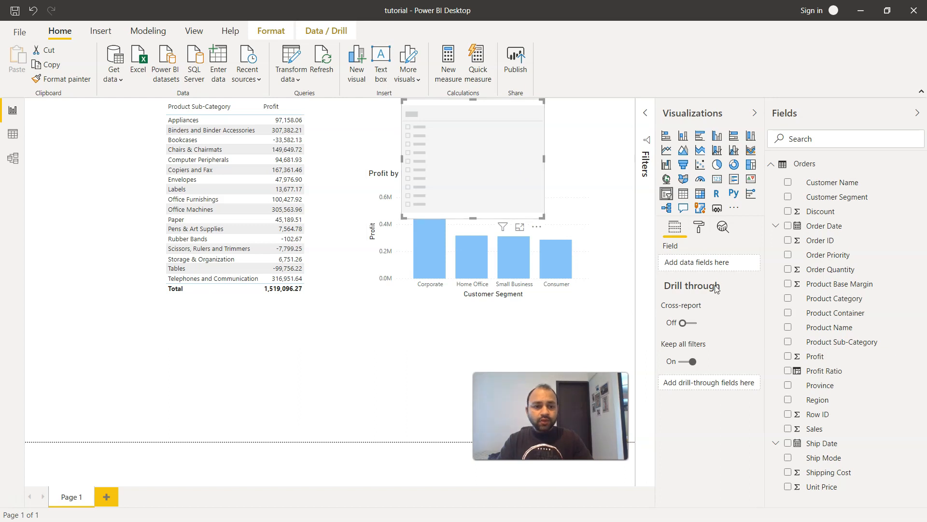
{"action": "mouse_move", "coordinate": [823, 226]}
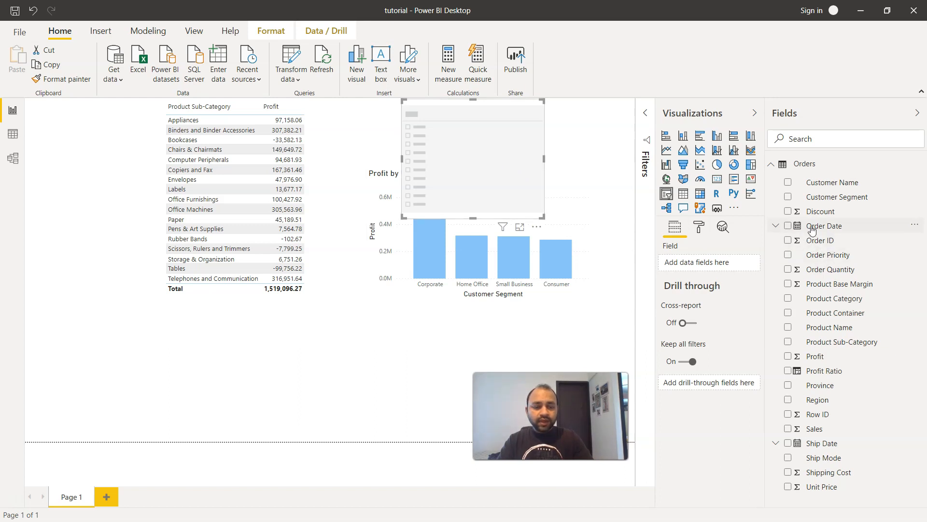
{"action": "mouse_move", "coordinate": [789, 231]}
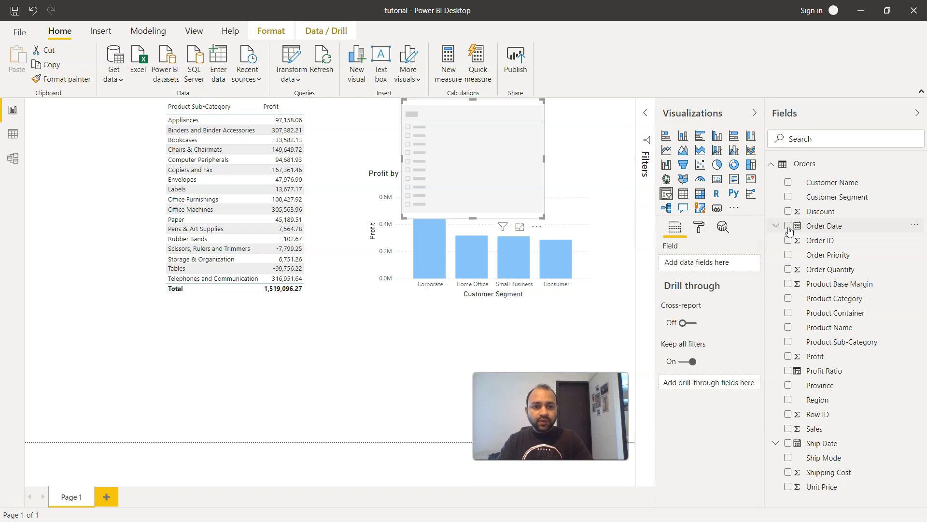
Step: Assign Order Date to the slicer, narrow the range, then clear back to 1/1/2009–12/30/2012
{"action": "left_click", "coordinate": [789, 225]}
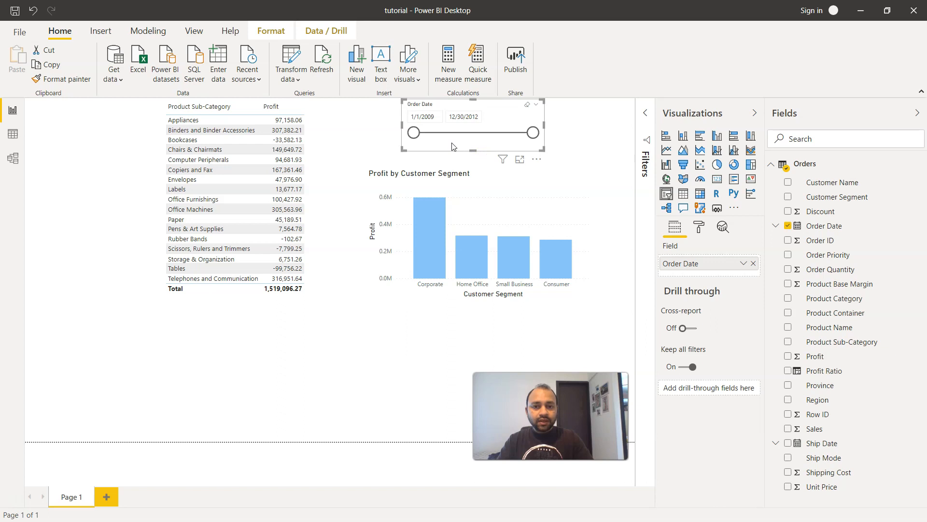
{"action": "left_click", "coordinate": [423, 116]}
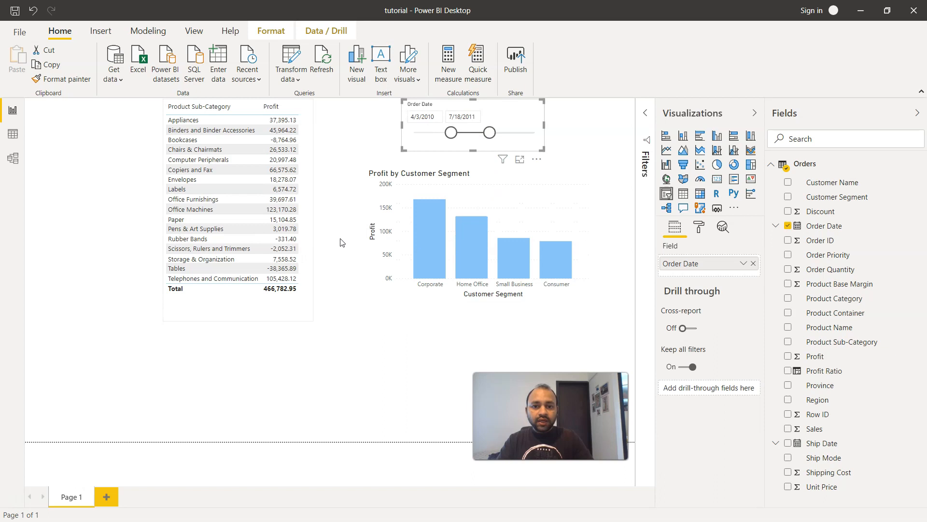
{"action": "mouse_move", "coordinate": [428, 258]}
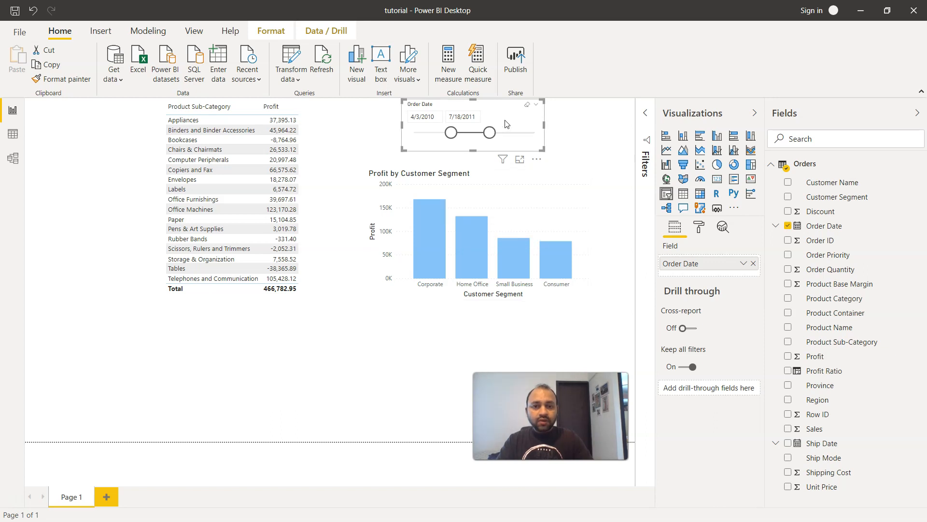
{"action": "mouse_move", "coordinate": [527, 104]}
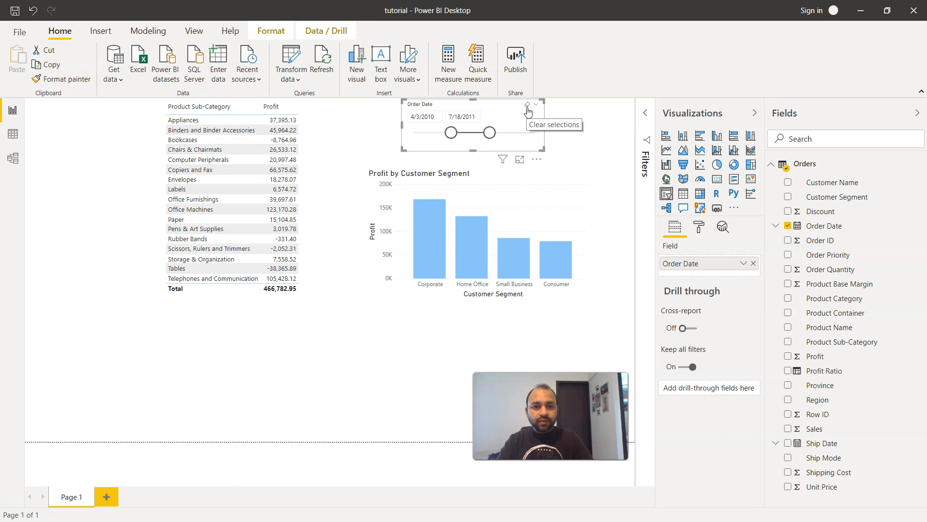
{"action": "left_click", "coordinate": [526, 112]}
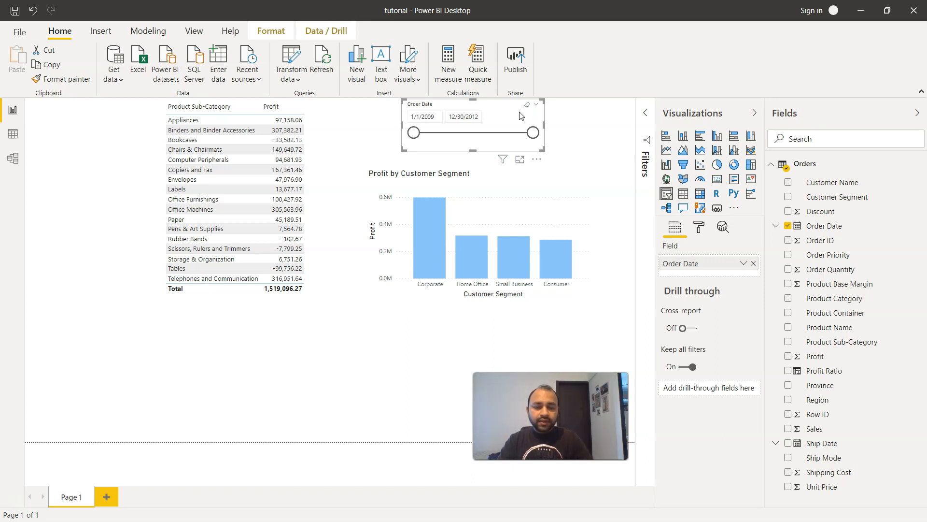
{"action": "mouse_move", "coordinate": [481, 130]}
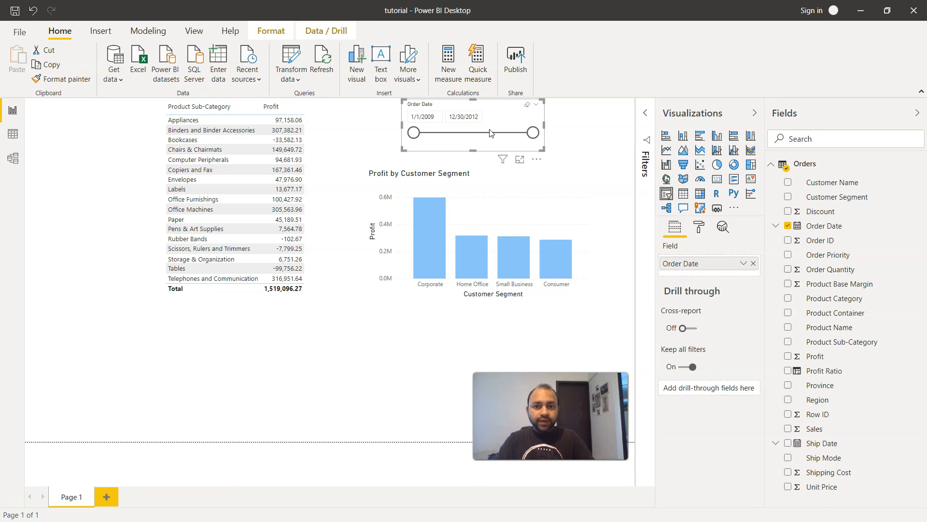
Step: Try the slicer in Before mode, then After mode keeping orders after 9/22/2011
{"action": "left_click", "coordinate": [464, 116]}
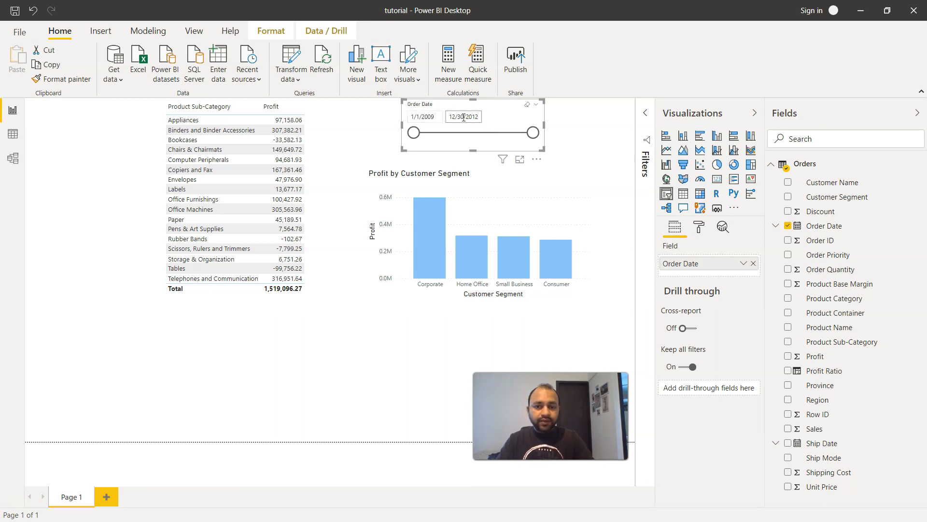
{"action": "mouse_move", "coordinate": [535, 113]}
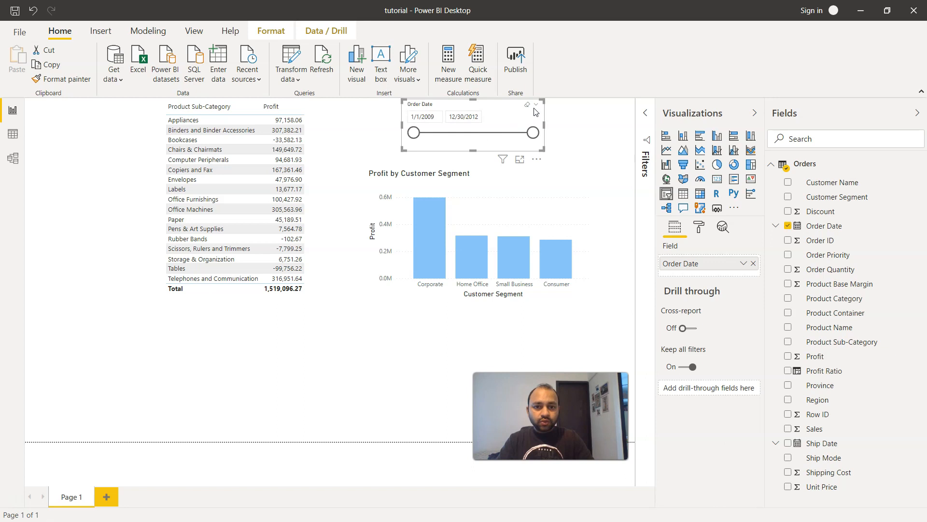
{"action": "mouse_move", "coordinate": [537, 105]}
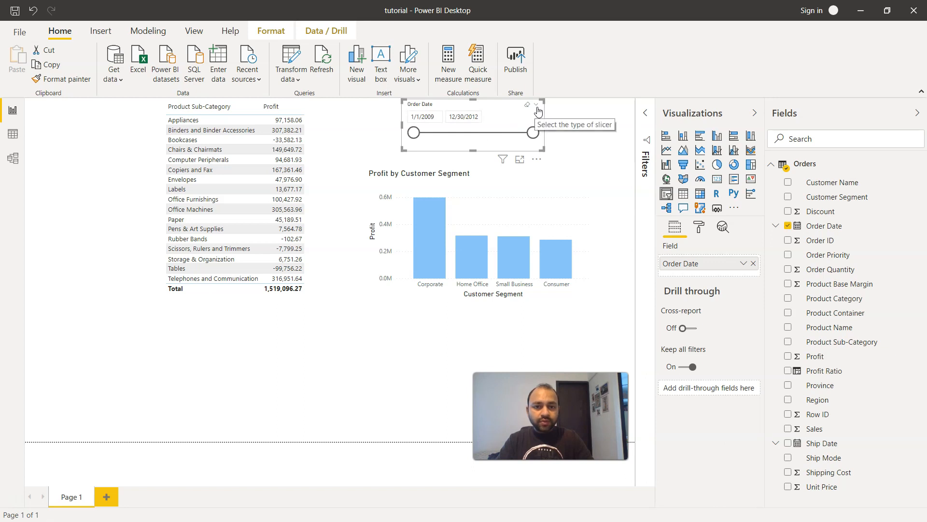
{"action": "left_click", "coordinate": [536, 111]}
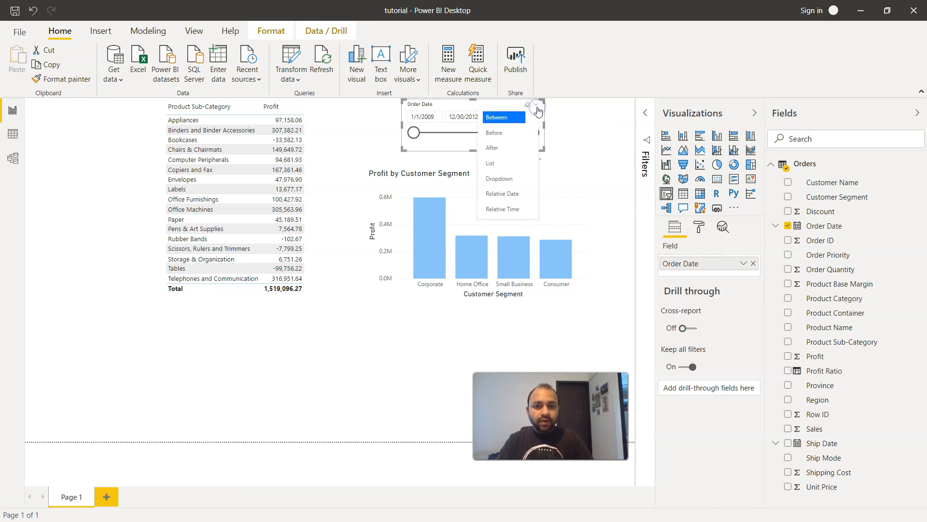
{"action": "mouse_move", "coordinate": [519, 124]}
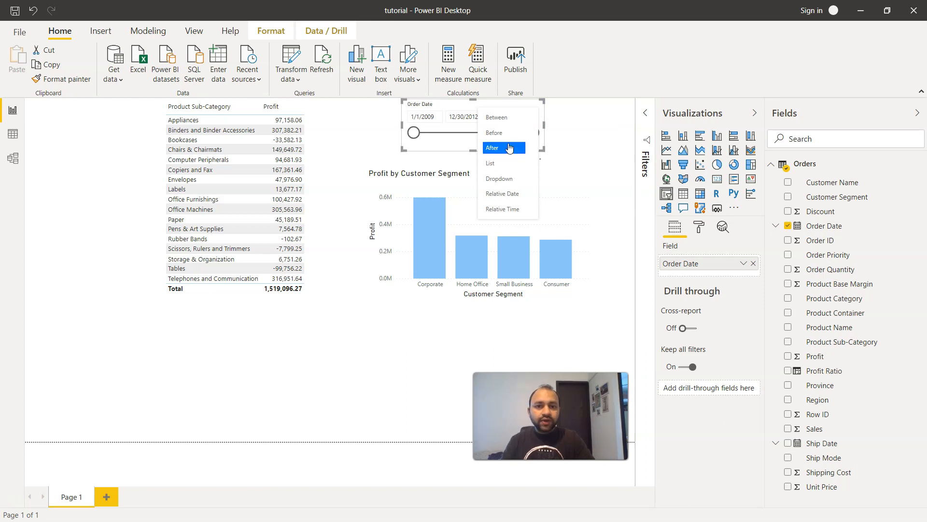
{"action": "mouse_move", "coordinate": [512, 156]}
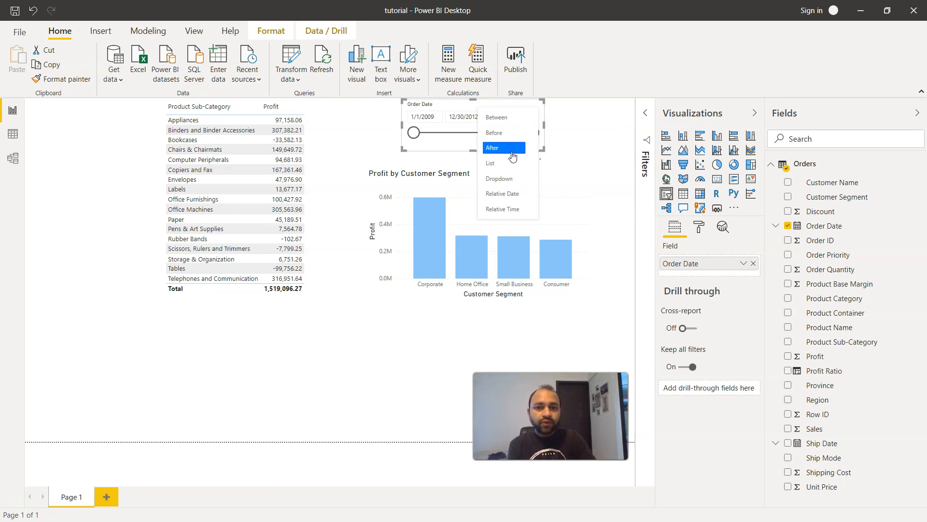
{"action": "mouse_move", "coordinate": [502, 178]}
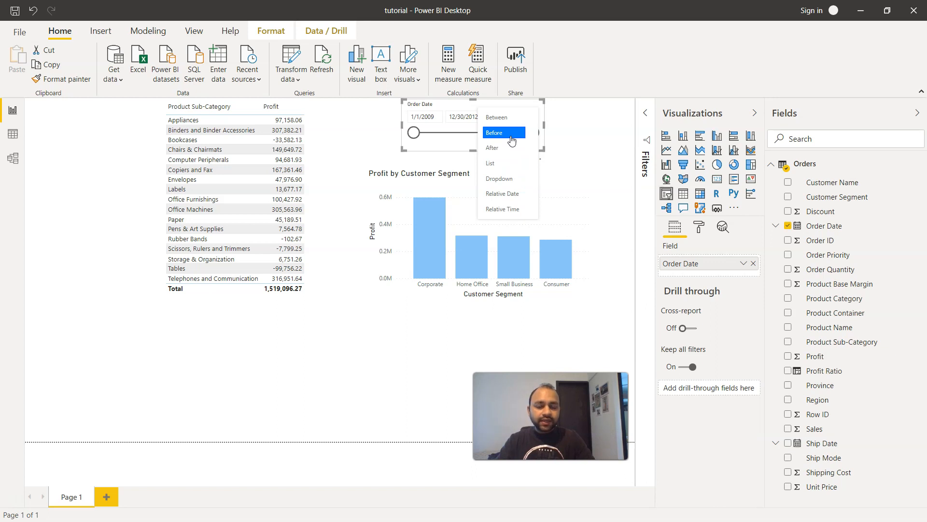
{"action": "left_click", "coordinate": [495, 133]}
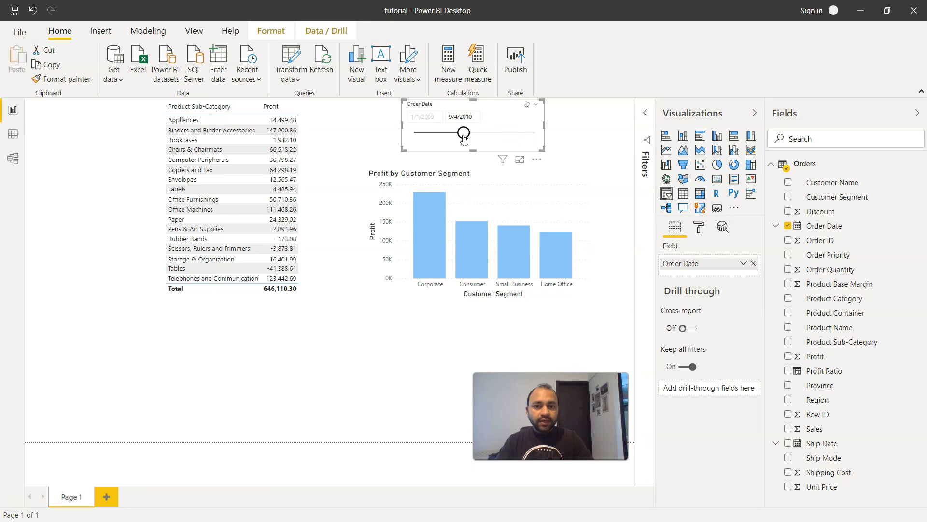
{"action": "mouse_move", "coordinate": [422, 125]}
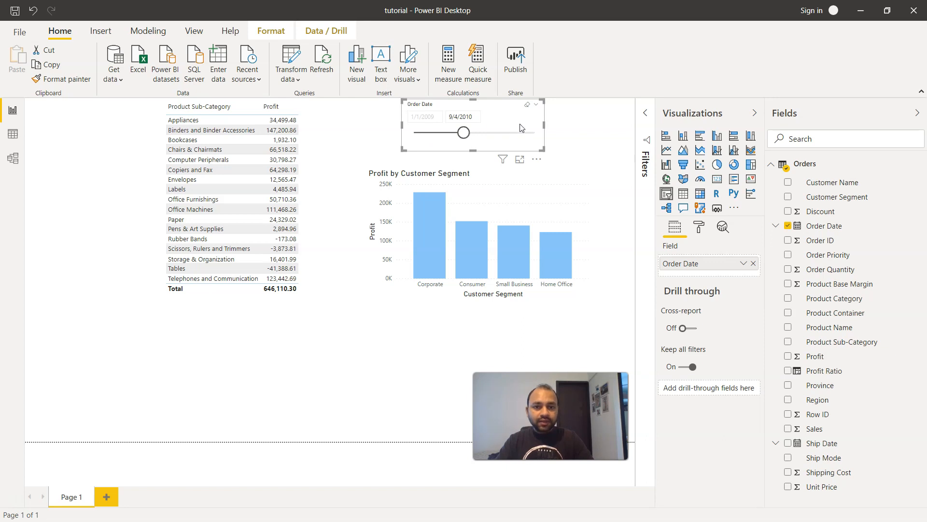
{"action": "left_click", "coordinate": [535, 104]}
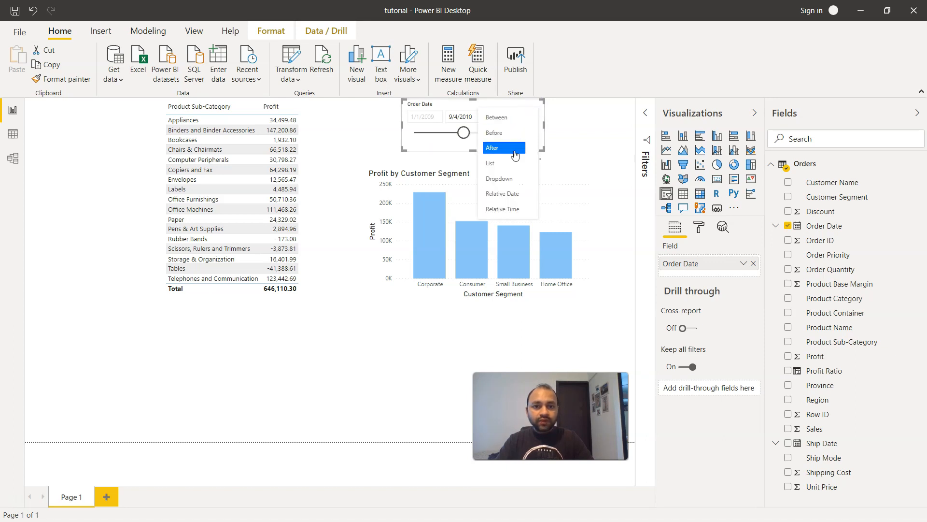
{"action": "left_click", "coordinate": [492, 148]}
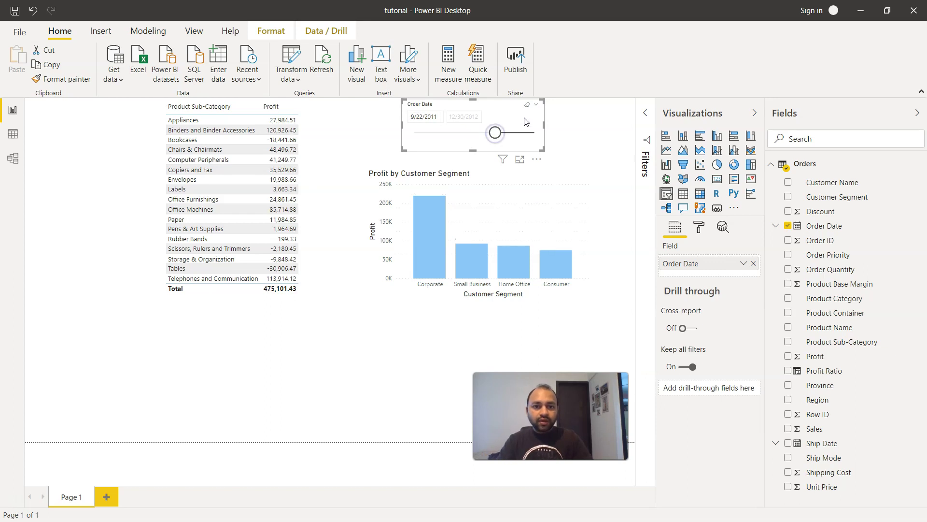
{"action": "left_click", "coordinate": [536, 104]}
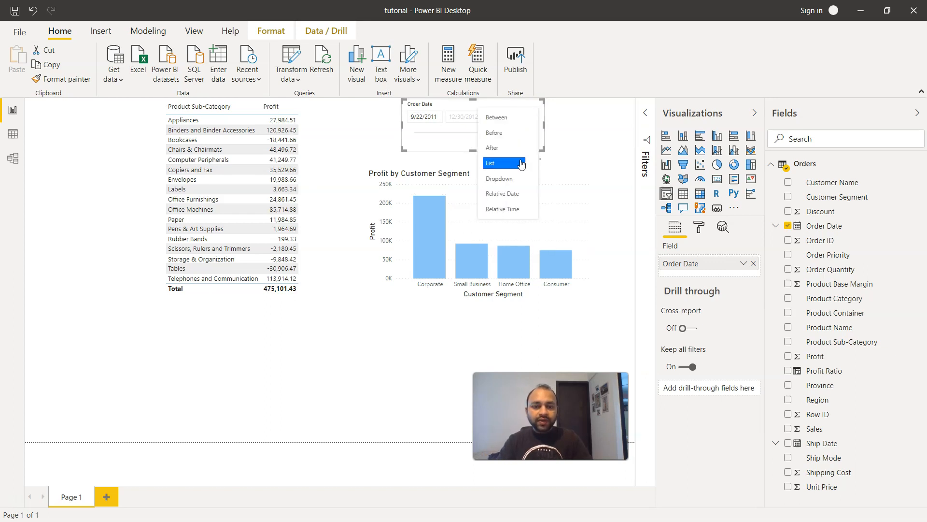
Step: Switch the Order Date slicer to List style, then to Dropdown style
{"action": "left_click", "coordinate": [489, 163]}
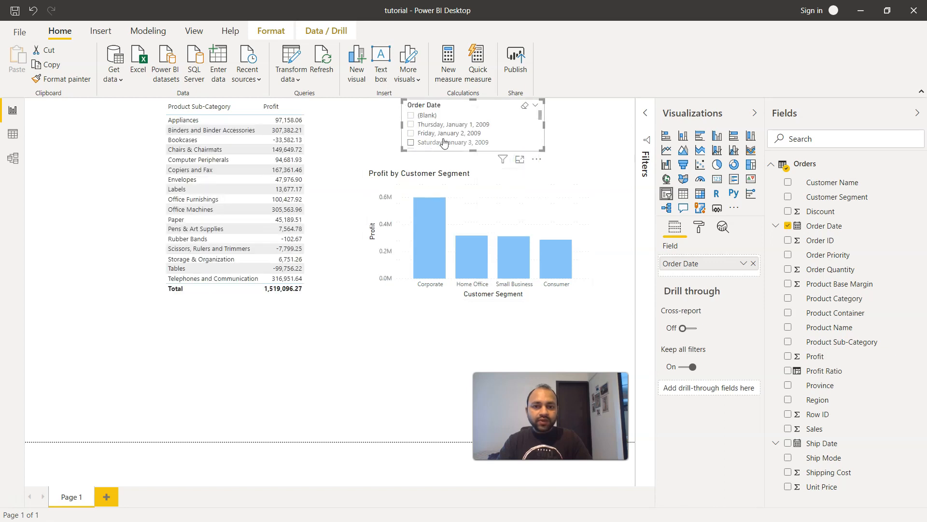
{"action": "scroll", "scroll_direction": "down", "scroll_amount": 3}
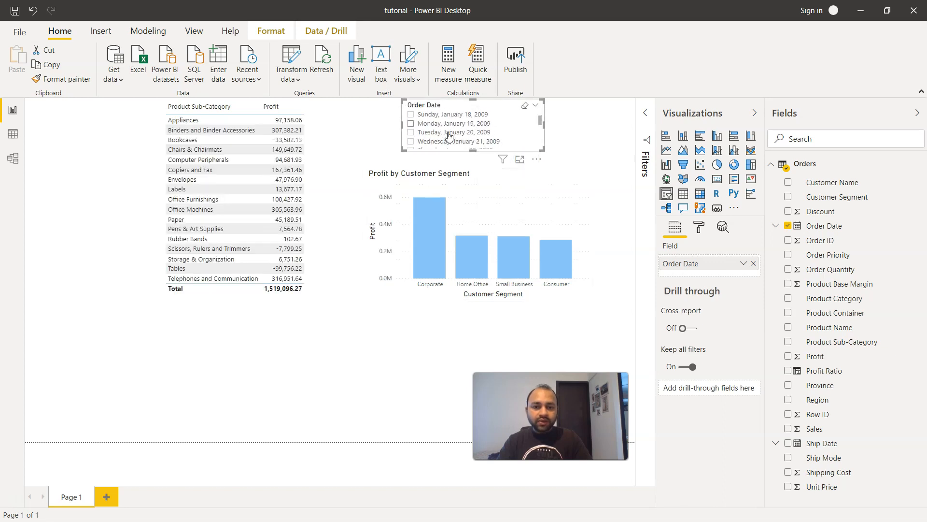
{"action": "scroll", "scroll_direction": "up", "scroll_amount": 3}
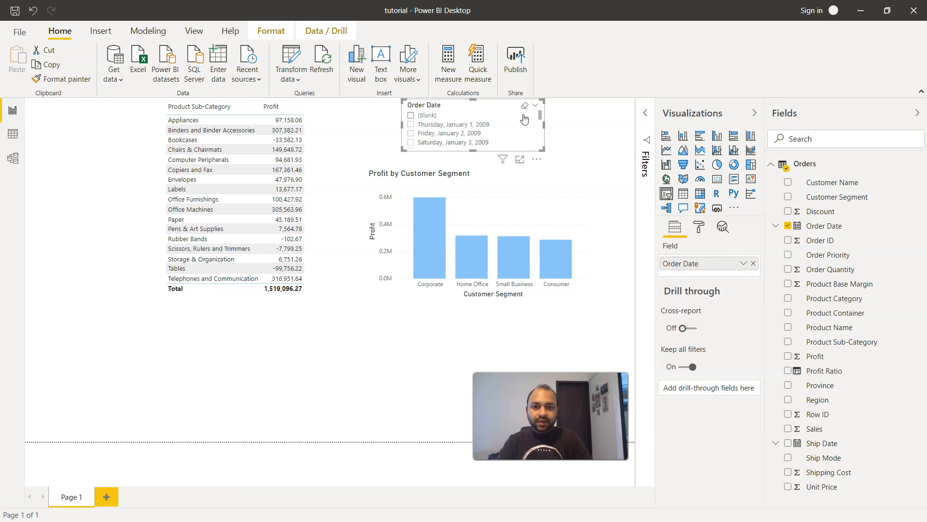
{"action": "left_click", "coordinate": [523, 118]}
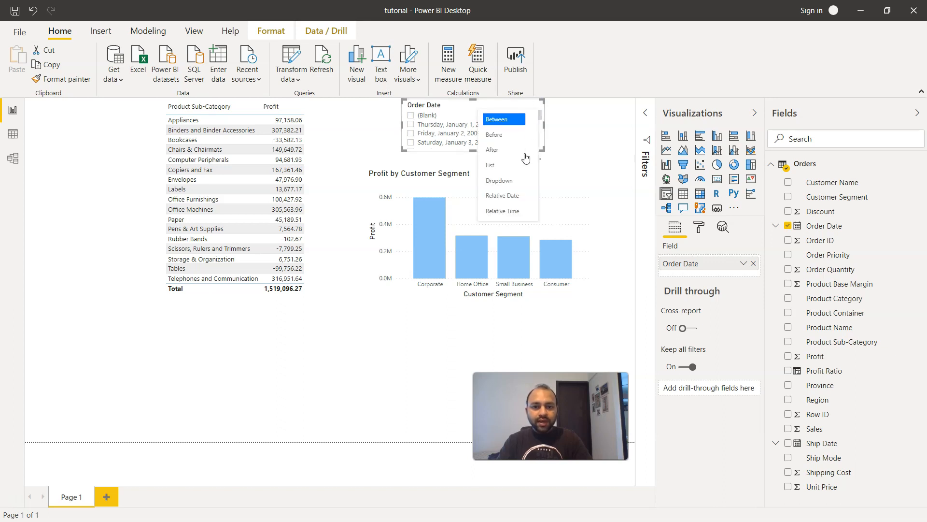
{"action": "left_click", "coordinate": [500, 180]}
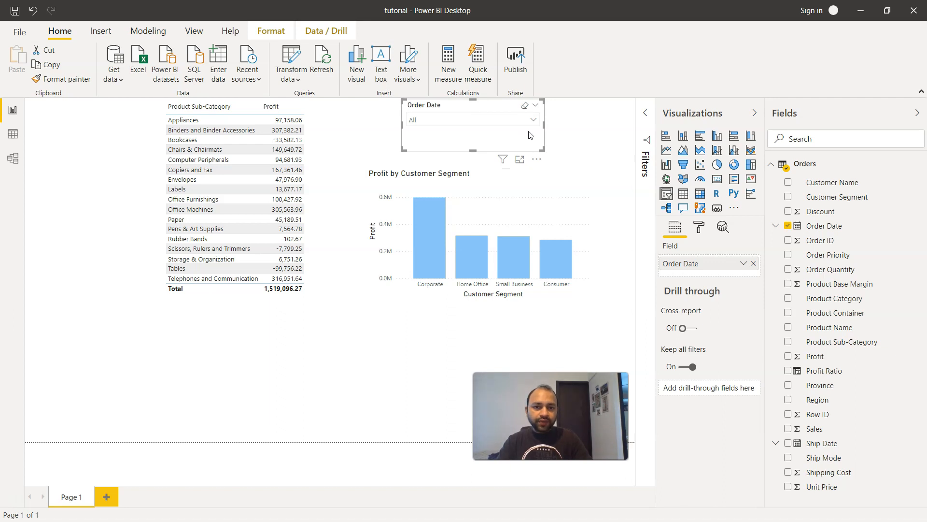
Step: Browse the dropdown's order dates and leave it set to All
{"action": "left_click", "coordinate": [533, 119]}
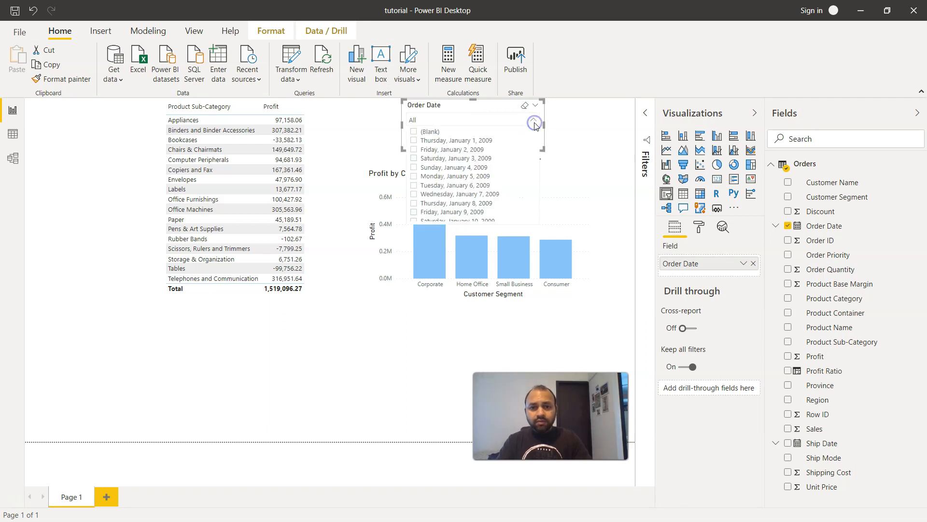
{"action": "scroll", "scroll_direction": "down", "scroll_amount": 3}
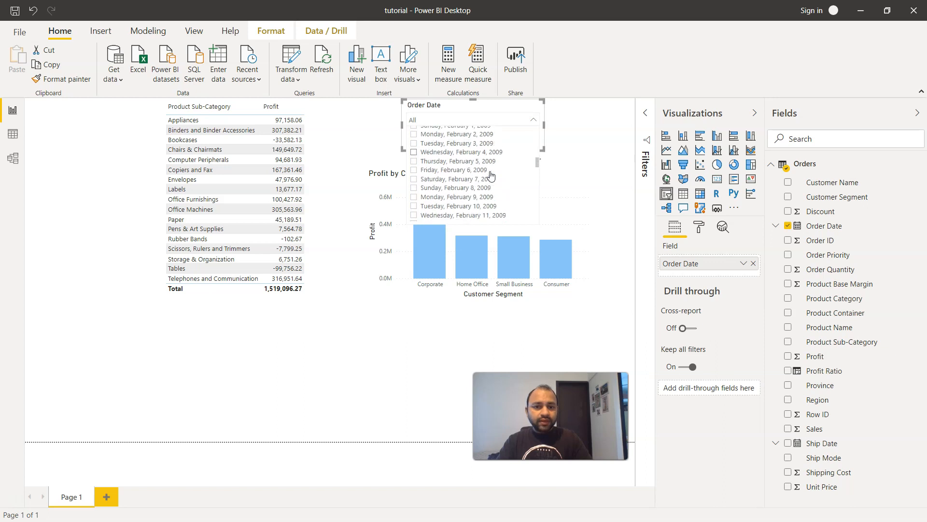
{"action": "scroll", "scroll_direction": "up", "scroll_amount": 3}
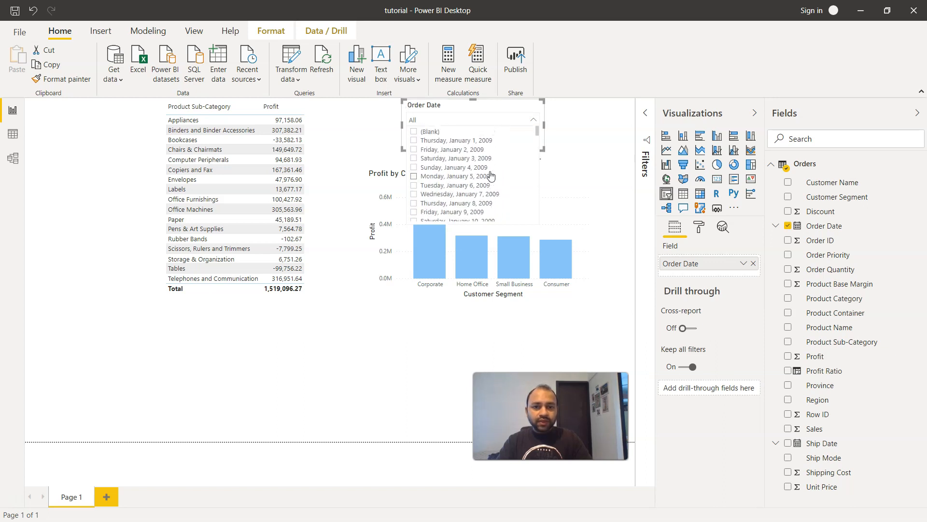
{"action": "left_click", "coordinate": [534, 105]}
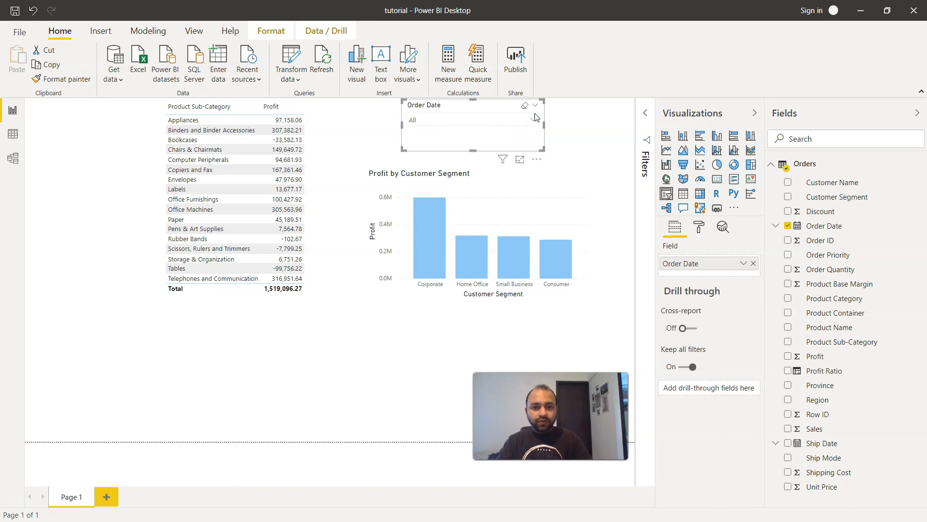
{"action": "left_click", "coordinate": [534, 106]}
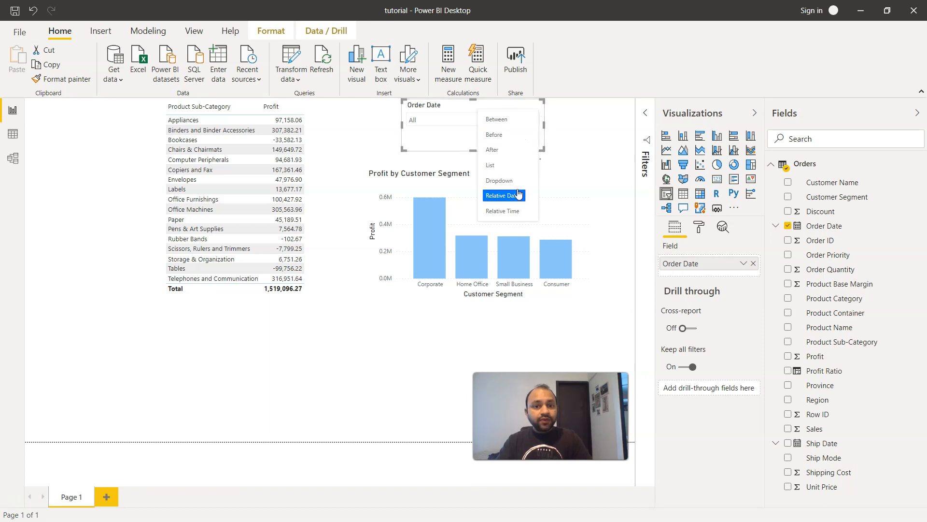
Step: Switch the slicer to Relative Date with a Last 1 Months range (8/29/2020–9/28/2020)
{"action": "left_click", "coordinate": [502, 195]}
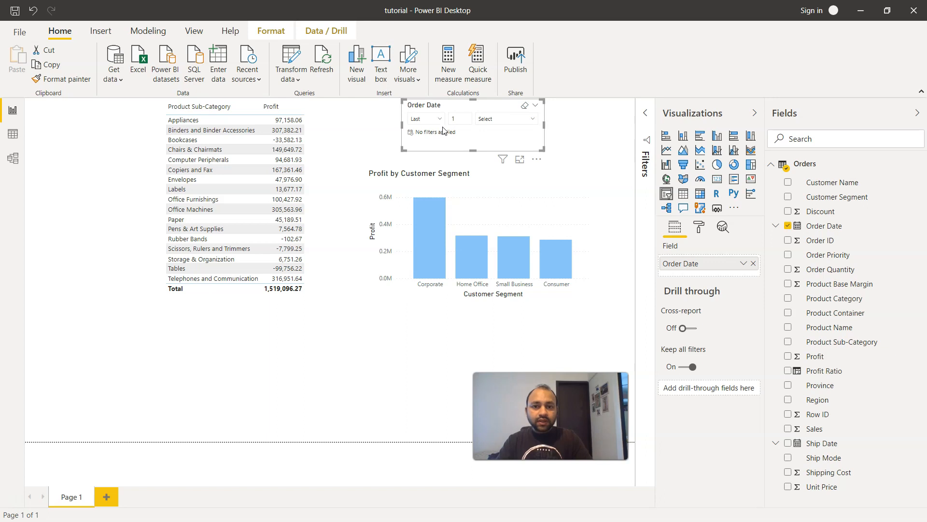
{"action": "mouse_move", "coordinate": [442, 122]}
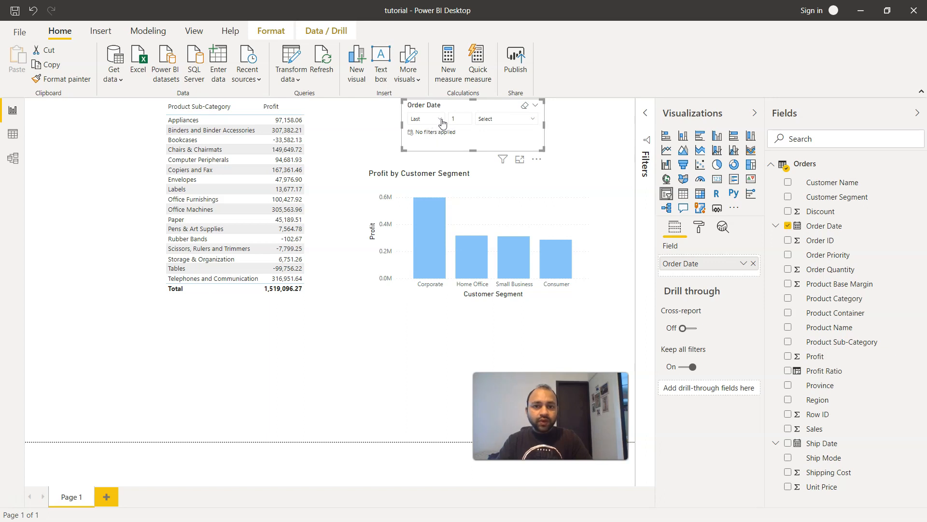
{"action": "mouse_move", "coordinate": [426, 119]}
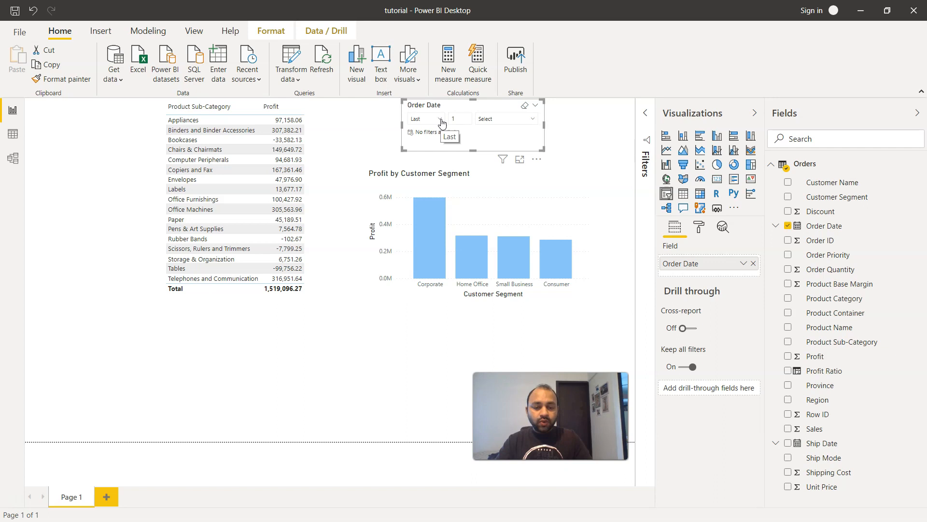
{"action": "left_click", "coordinate": [426, 118]}
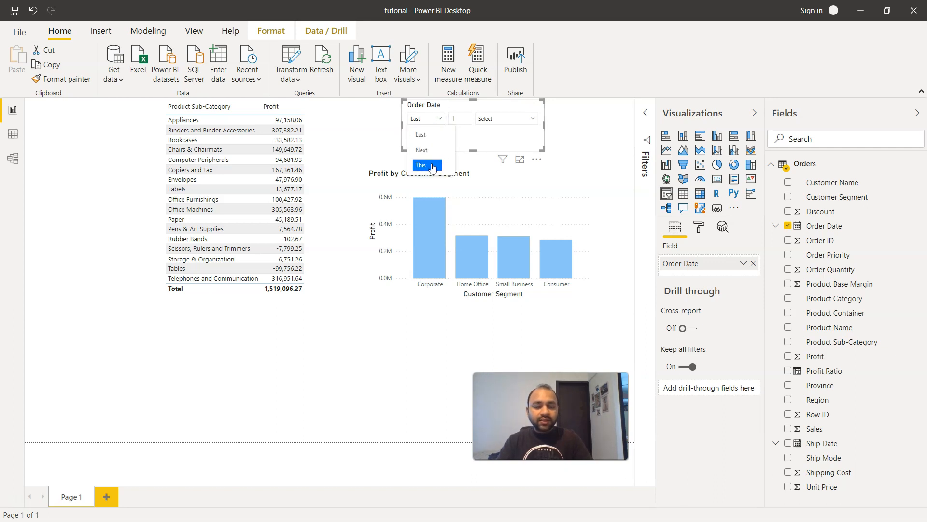
{"action": "left_click", "coordinate": [422, 165]}
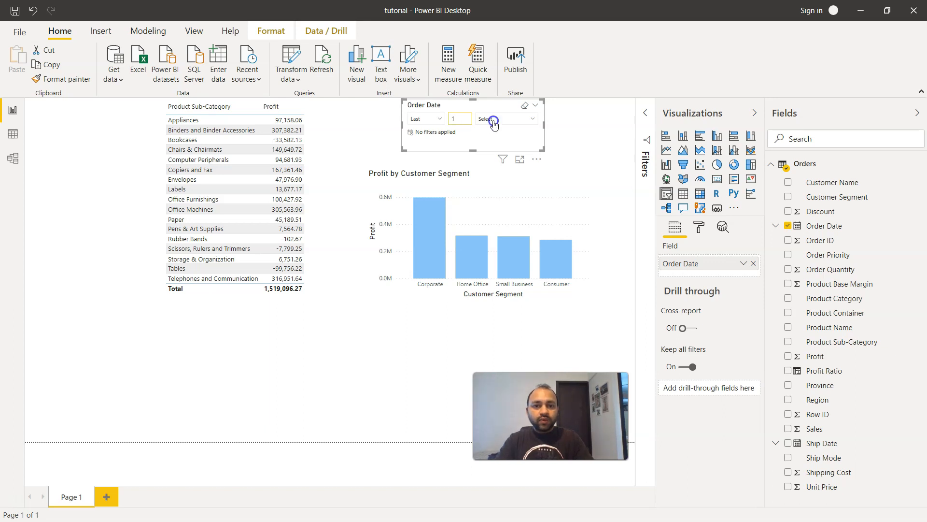
{"action": "left_click", "coordinate": [531, 119]}
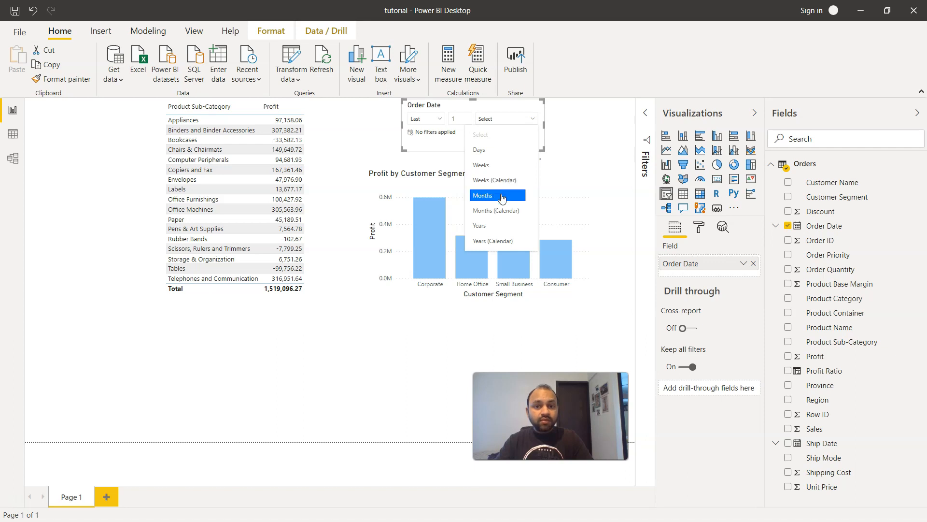
{"action": "mouse_move", "coordinate": [497, 210]}
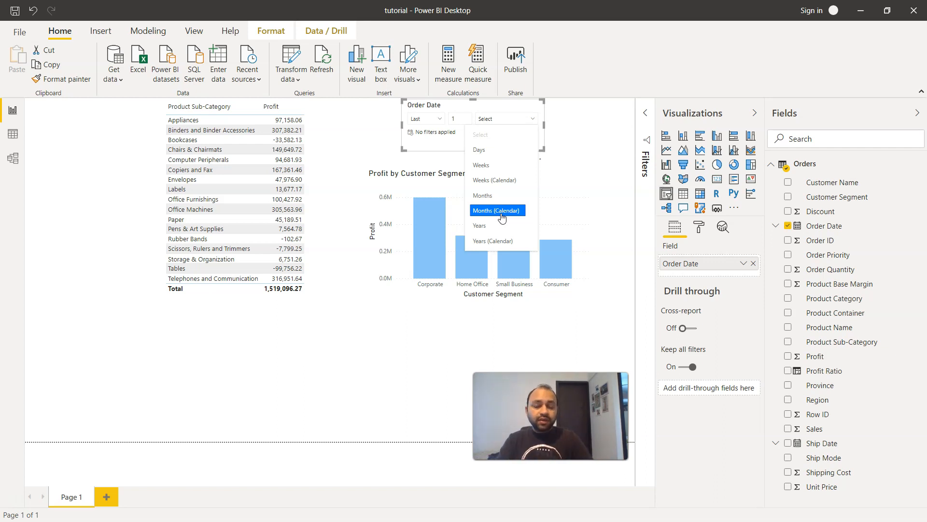
{"action": "mouse_move", "coordinate": [498, 180]}
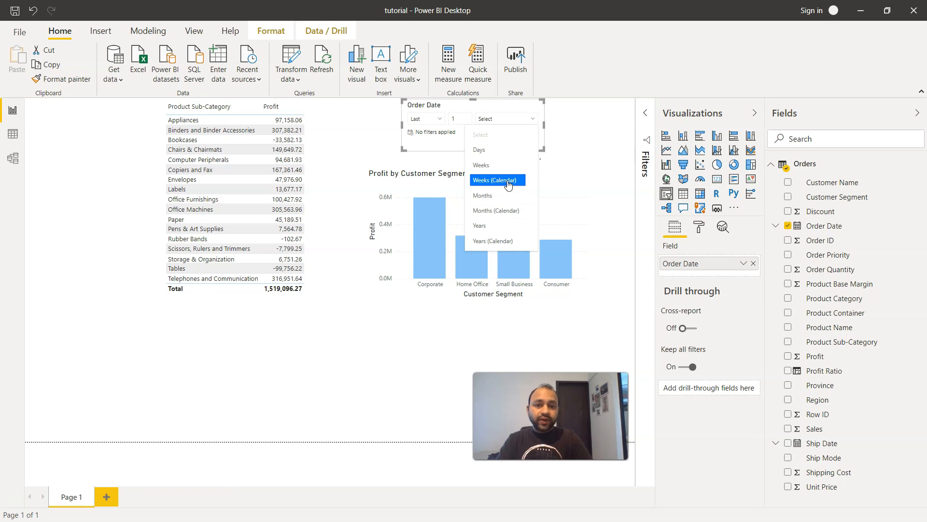
{"action": "mouse_move", "coordinate": [502, 194]}
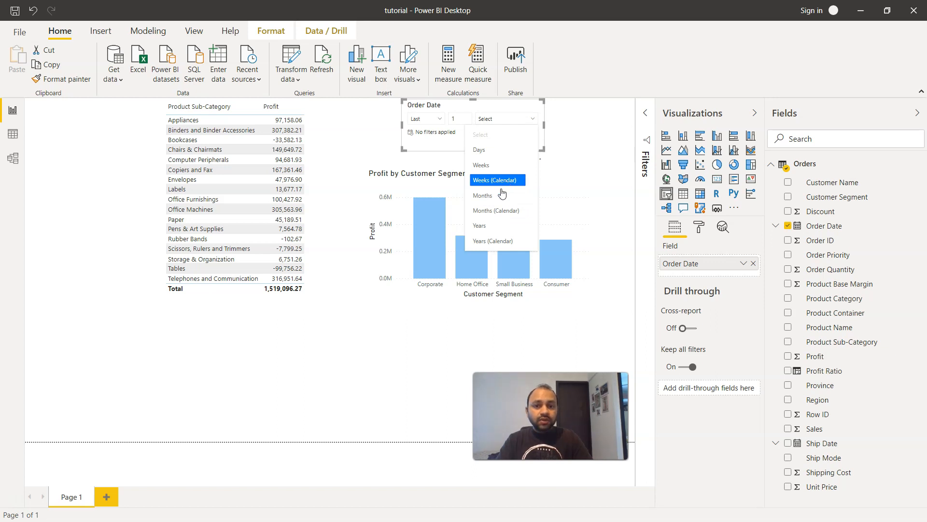
{"action": "left_click", "coordinate": [483, 195]}
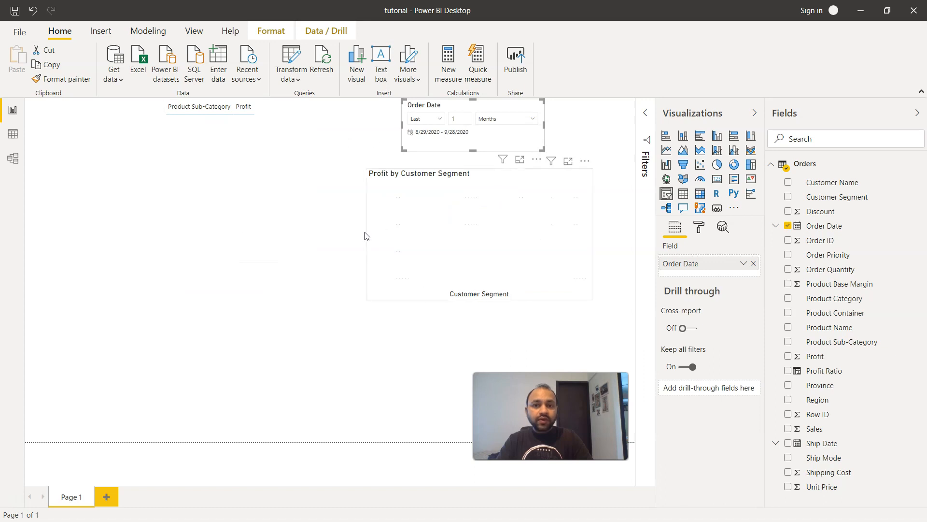
{"action": "mouse_move", "coordinate": [441, 243]}
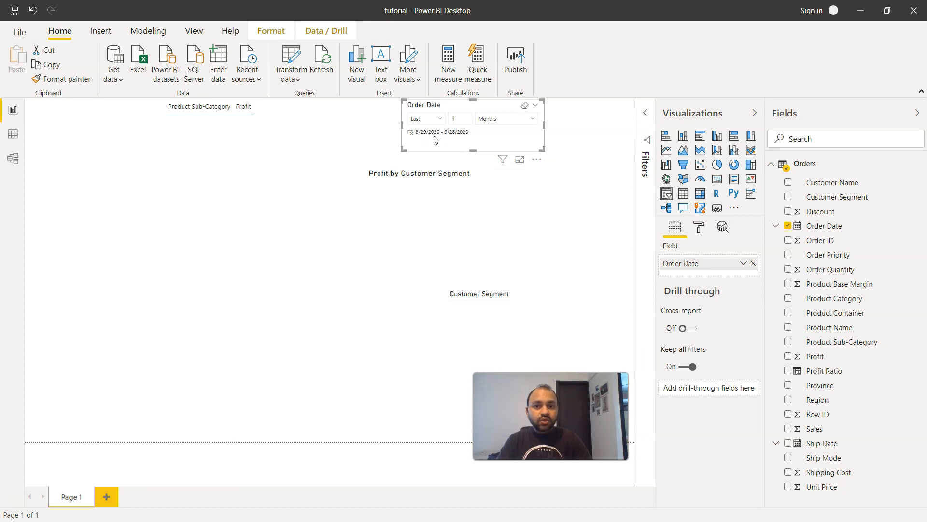
{"action": "mouse_move", "coordinate": [420, 141]}
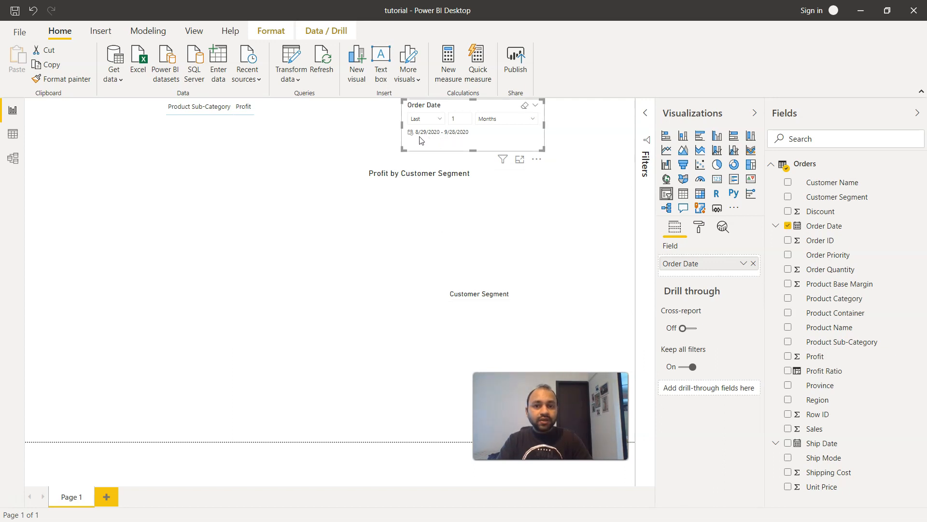
{"action": "mouse_move", "coordinate": [425, 138]}
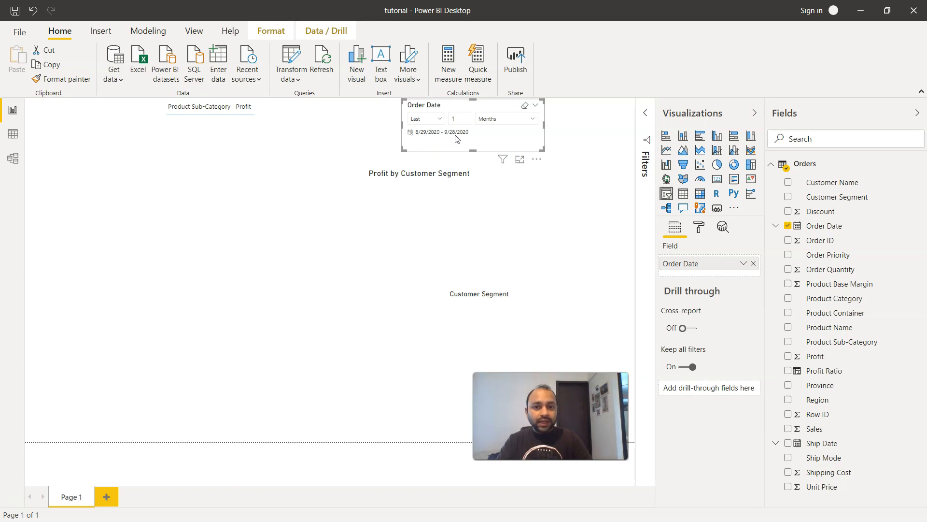
{"action": "mouse_move", "coordinate": [473, 149]}
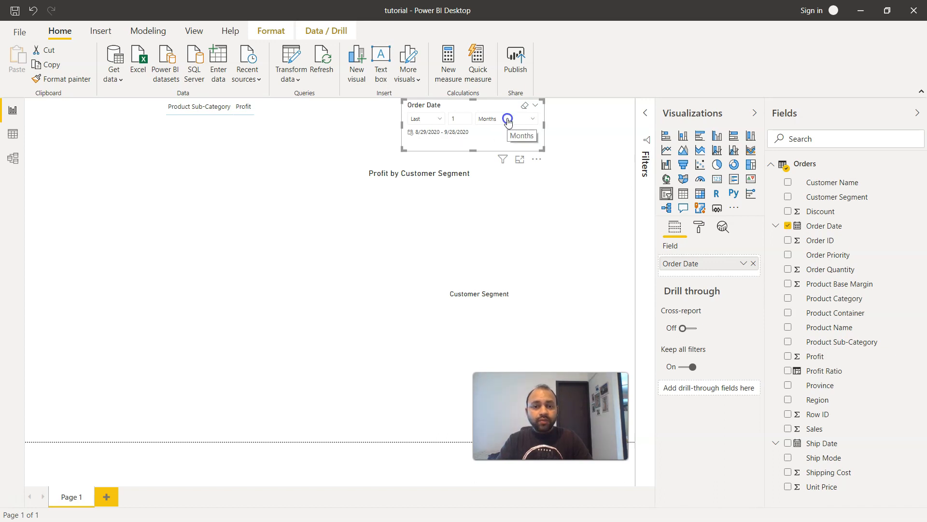
{"action": "left_click", "coordinate": [507, 118]}
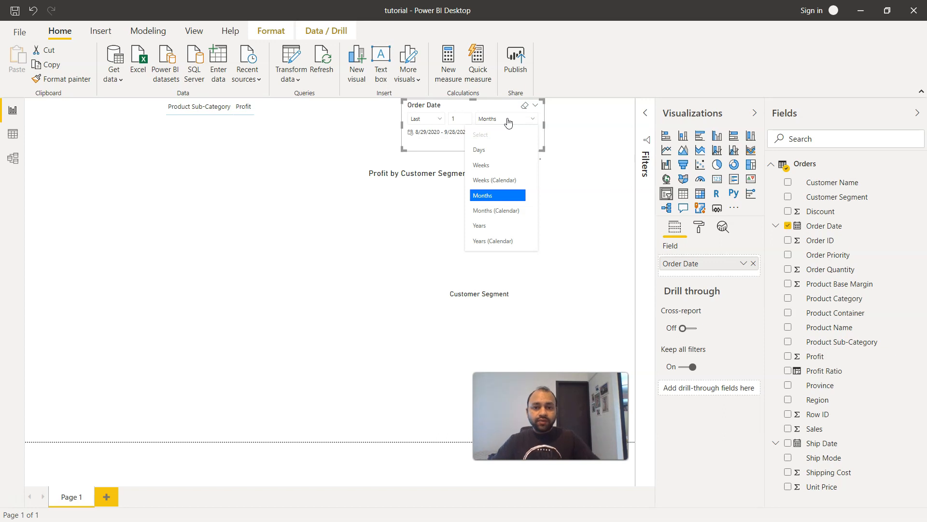
{"action": "mouse_move", "coordinate": [518, 125]}
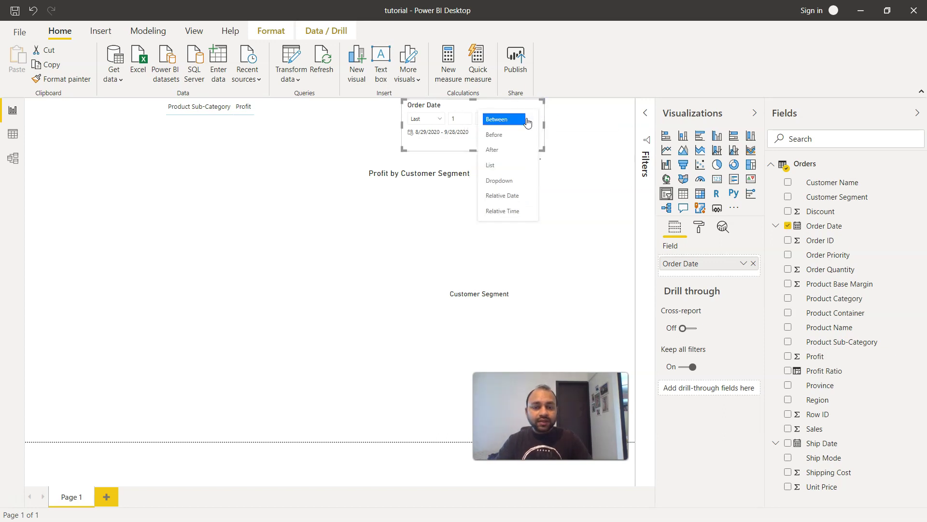
Step: Return the slicer to a Between range and switch the Order Date field to its Date Hierarchy
{"action": "left_click", "coordinate": [495, 119]}
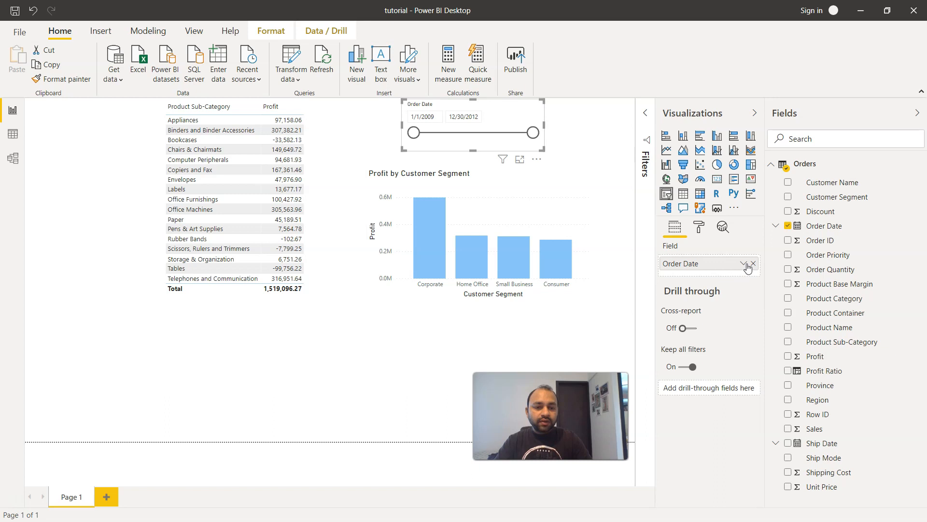
{"action": "left_click", "coordinate": [744, 263]}
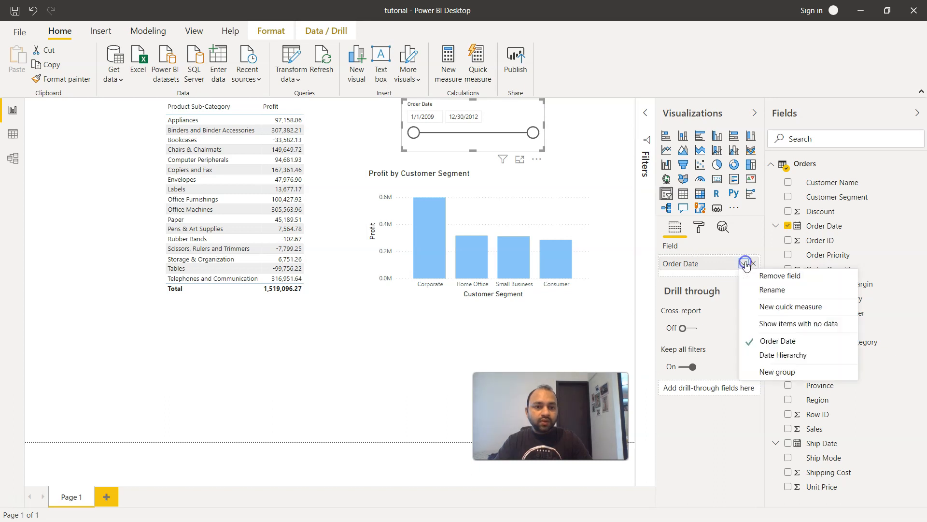
{"action": "mouse_move", "coordinate": [773, 291]}
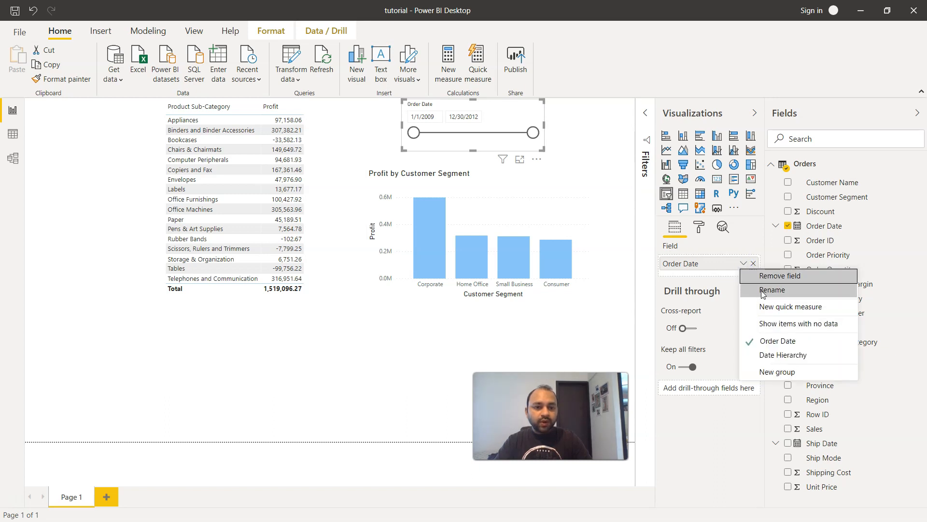
{"action": "mouse_move", "coordinate": [781, 275]}
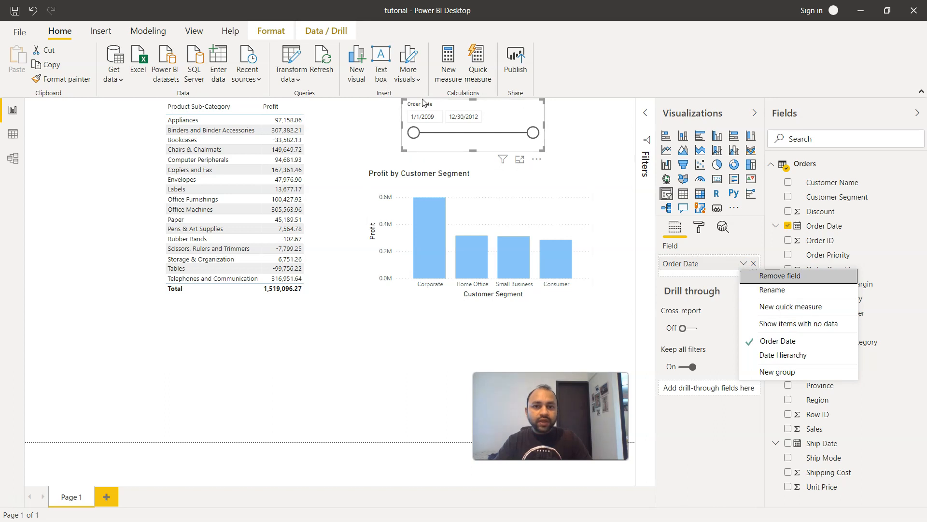
{"action": "mouse_move", "coordinate": [798, 324]}
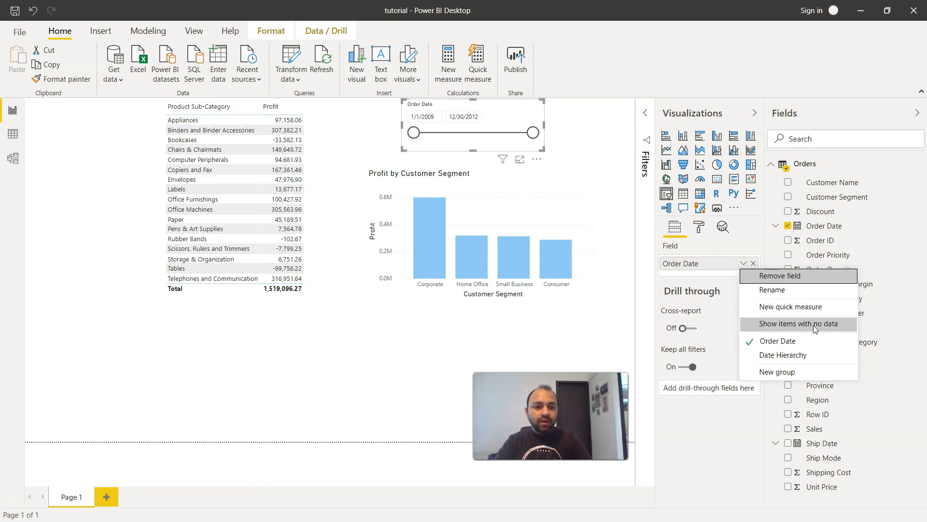
{"action": "mouse_move", "coordinate": [785, 355]}
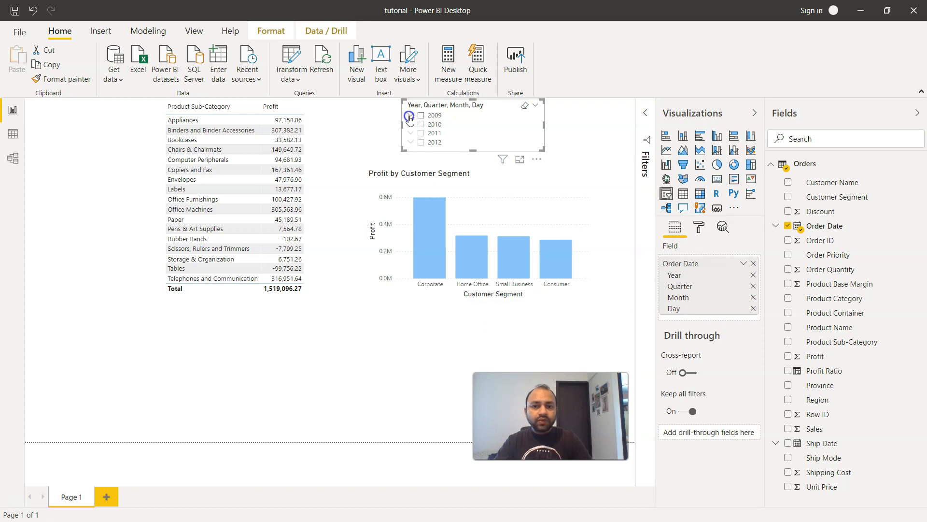
Step: Expand 2009 in the hierarchy slicer and filter to Qtr 1 of 2009, showing its months
{"action": "left_click", "coordinate": [410, 114]}
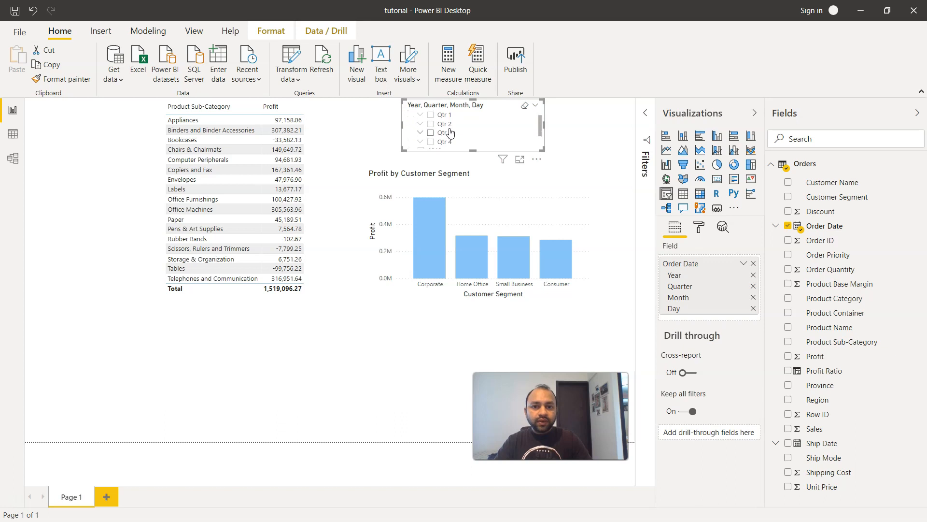
{"action": "left_click", "coordinate": [420, 115]}
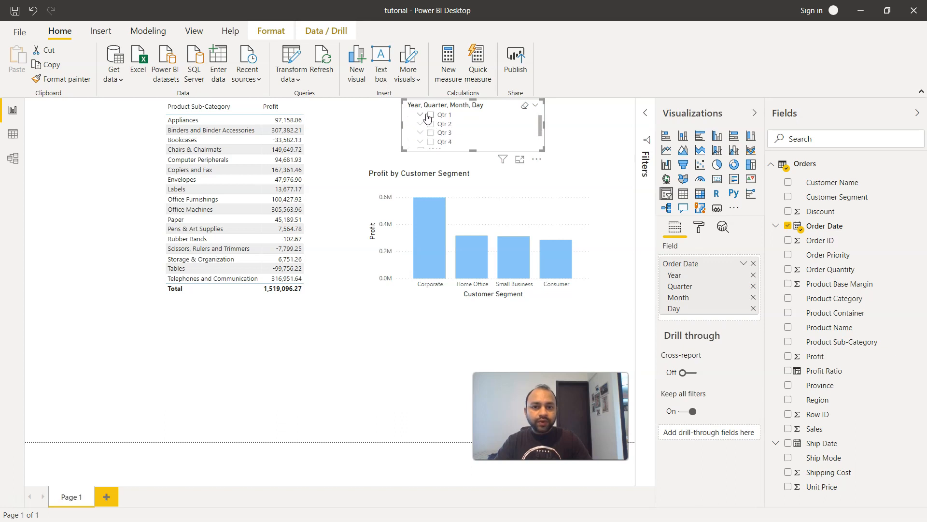
{"action": "left_click", "coordinate": [431, 115]}
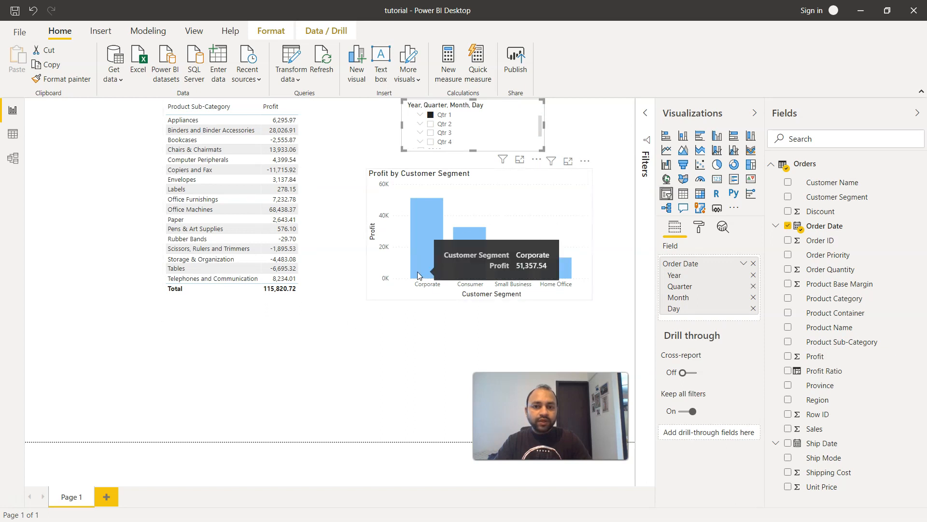
{"action": "left_click", "coordinate": [420, 114]}
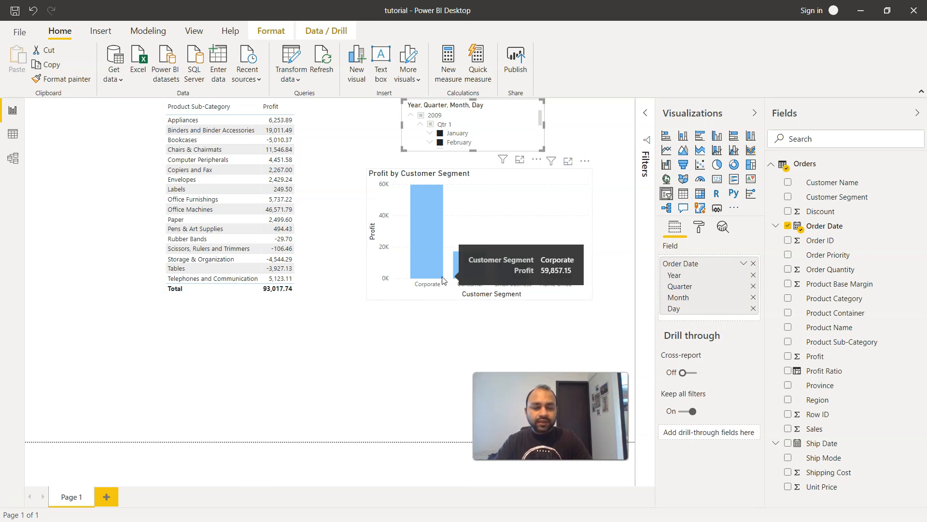
{"action": "left_click", "coordinate": [744, 262]}
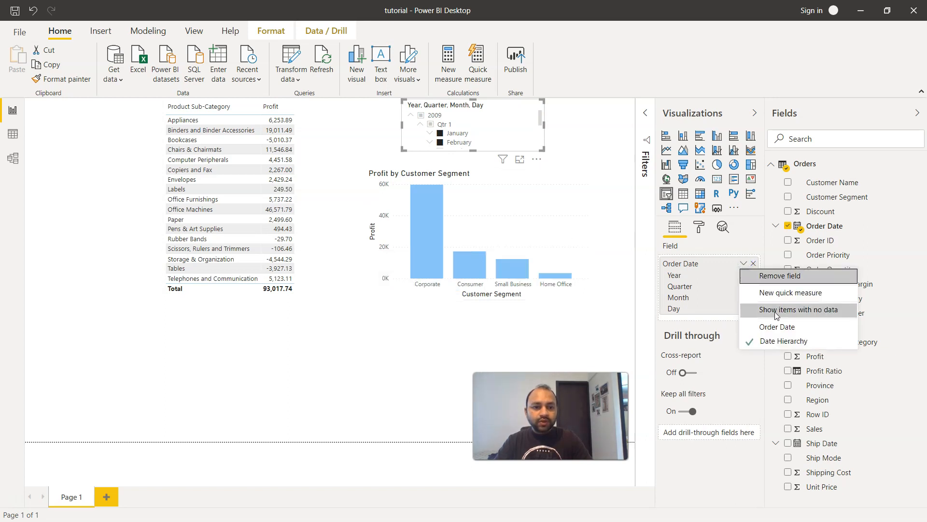
{"action": "mouse_move", "coordinate": [481, 162]}
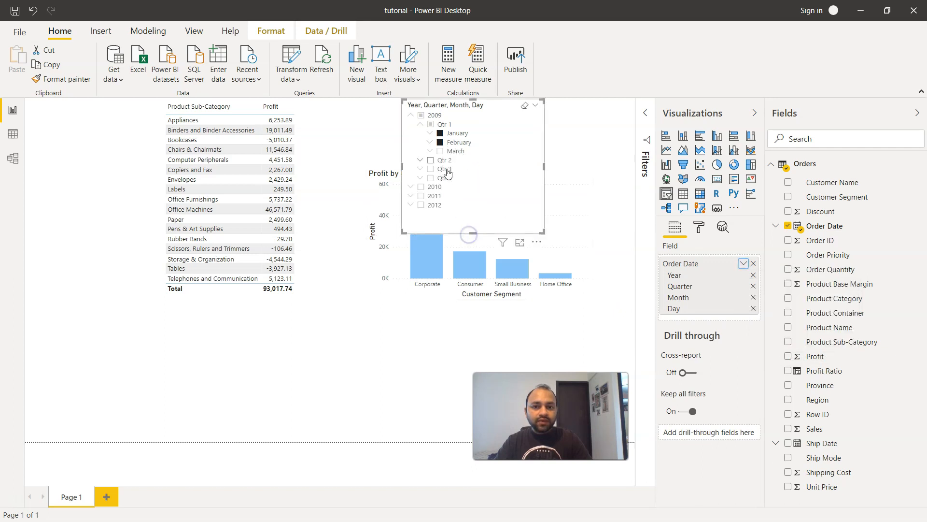
{"action": "mouse_move", "coordinate": [459, 186]}
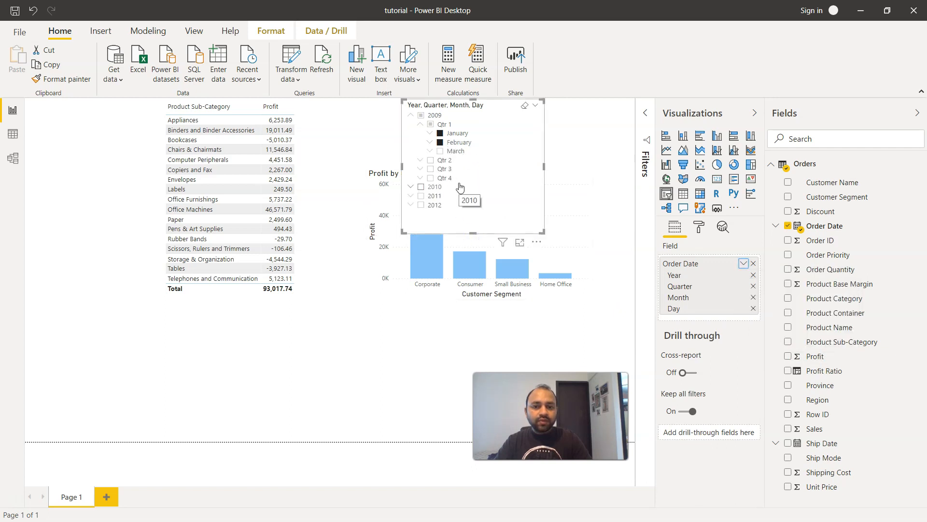
{"action": "mouse_move", "coordinate": [459, 196]}
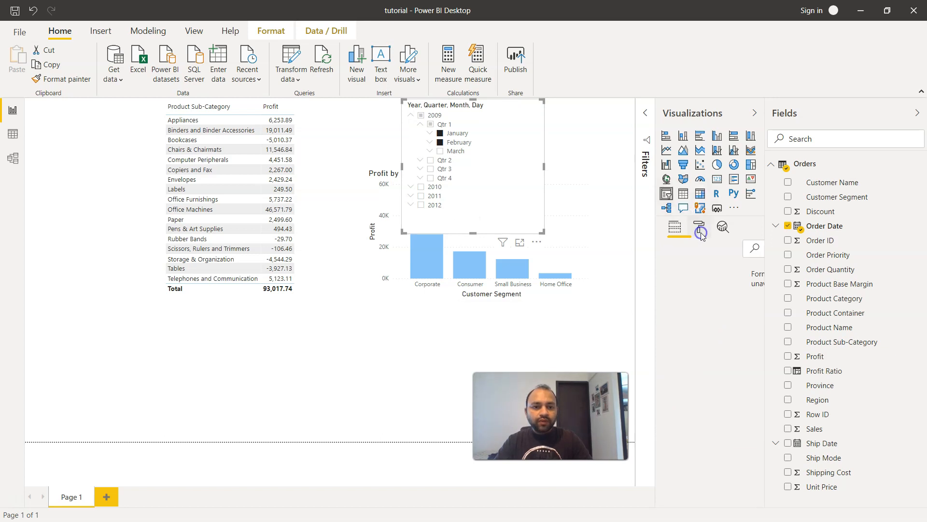
Step: Filter to 2009 and turn on Single select in the slicer's Selection controls
{"action": "left_click", "coordinate": [700, 226]}
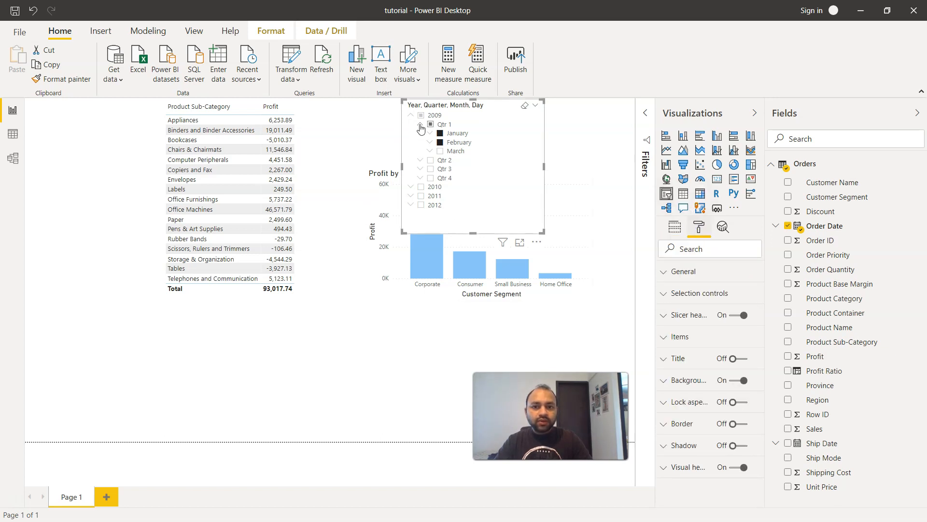
{"action": "left_click", "coordinate": [411, 115]}
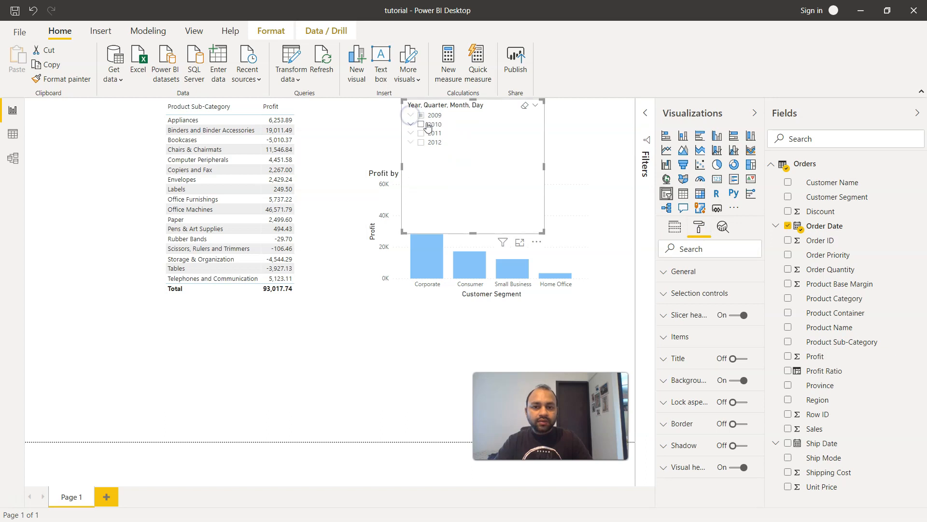
{"action": "left_click", "coordinate": [421, 115]}
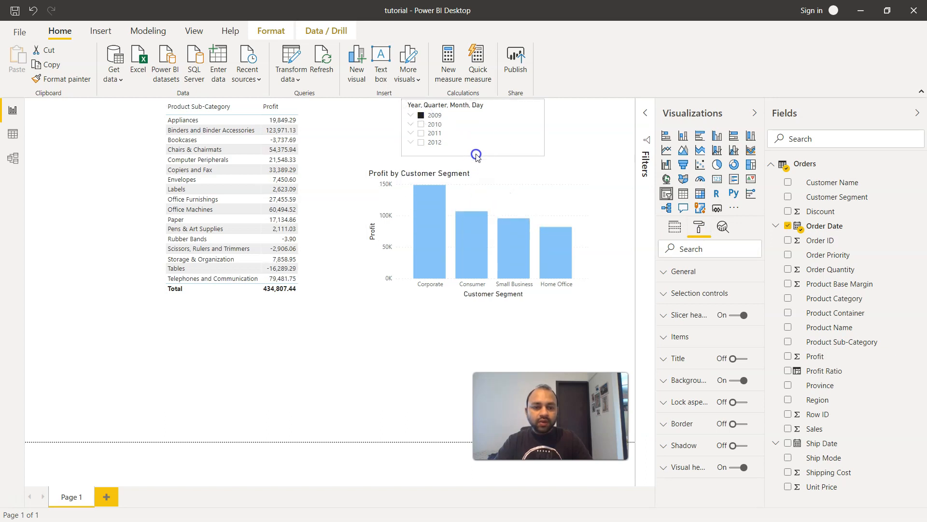
{"action": "left_click", "coordinate": [475, 155]}
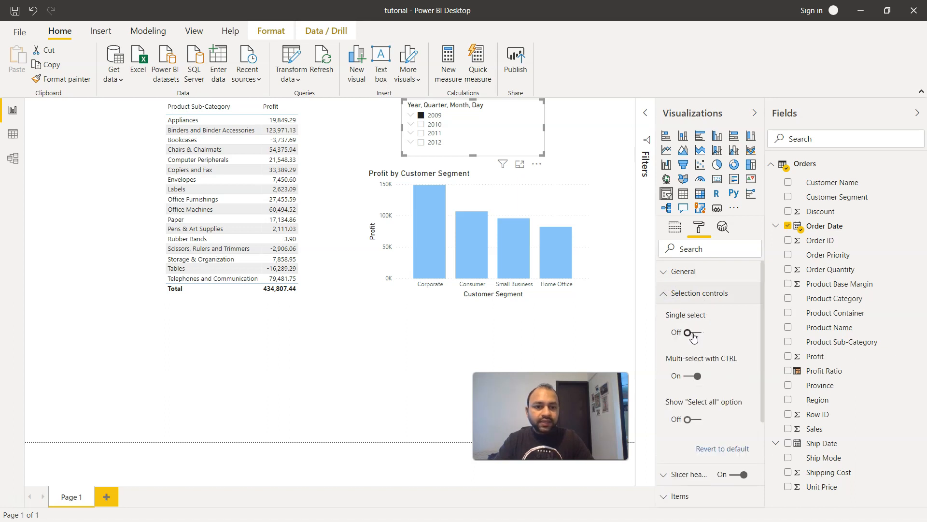
{"action": "mouse_move", "coordinate": [432, 153]}
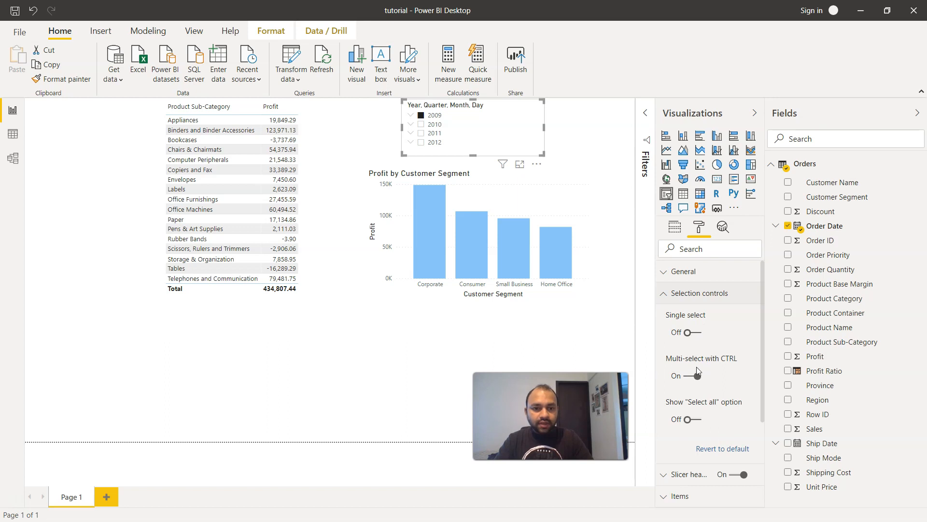
{"action": "left_click", "coordinate": [698, 331]}
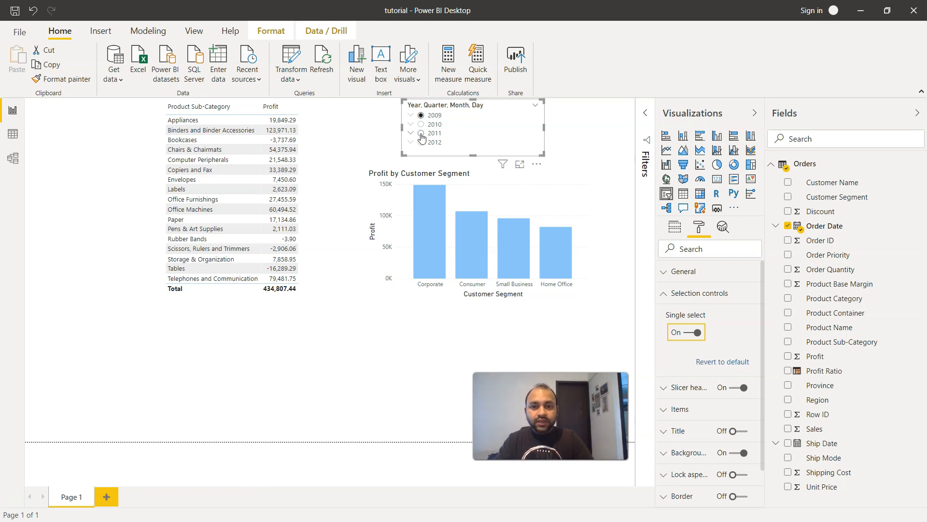
Step: Pick 2011, February and the whole of 2011, then turn Single select off again
{"action": "left_click", "coordinate": [412, 133]}
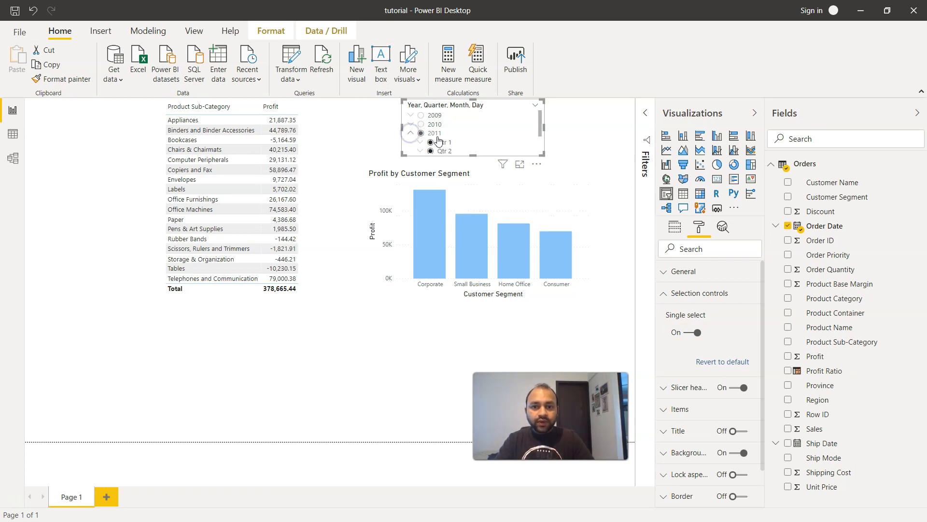
{"action": "left_click", "coordinate": [412, 132]}
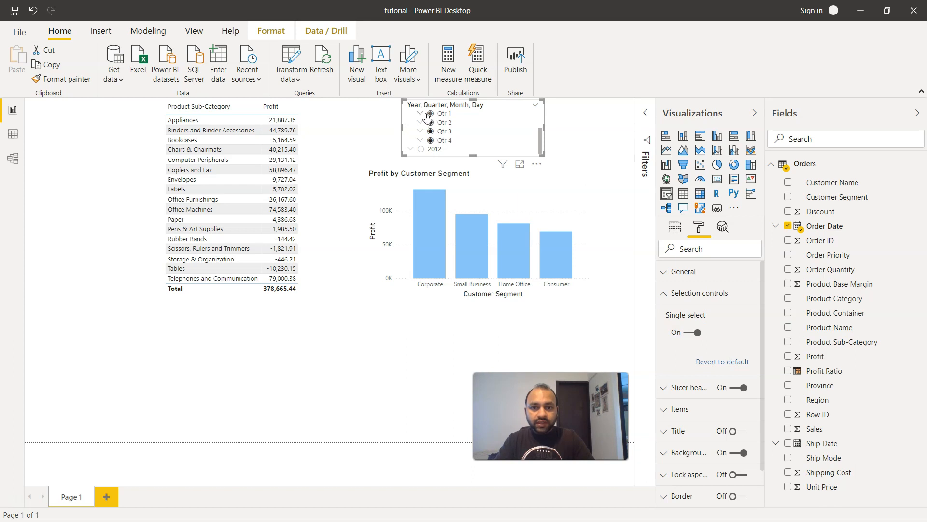
{"action": "left_click", "coordinate": [420, 113]}
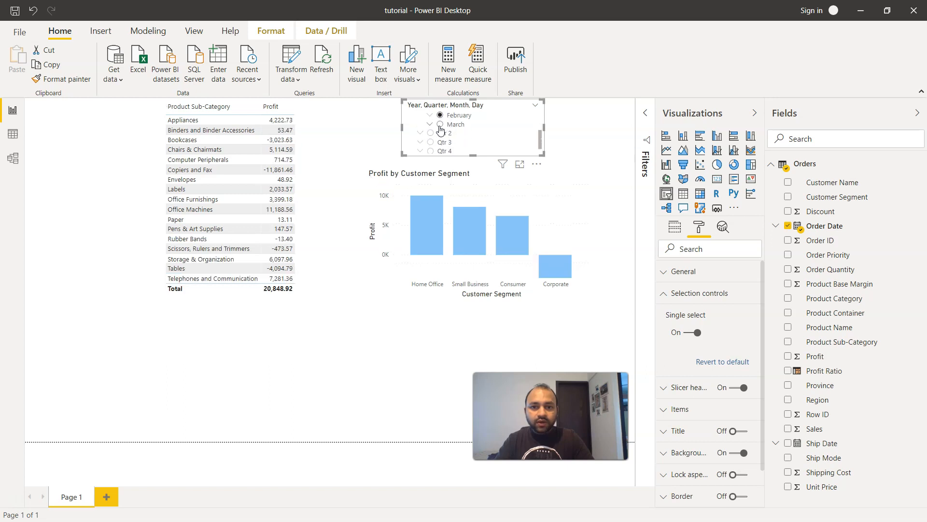
{"action": "left_click", "coordinate": [441, 134]}
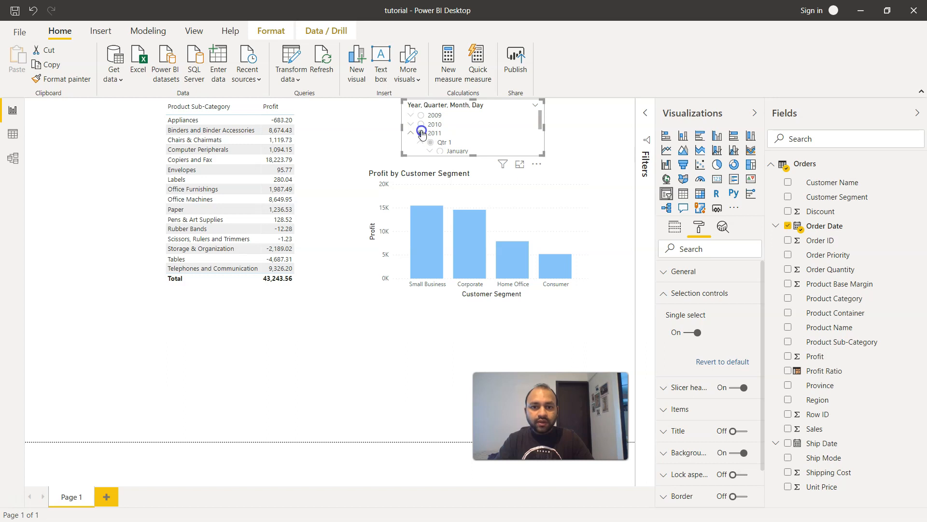
{"action": "left_click", "coordinate": [420, 132]}
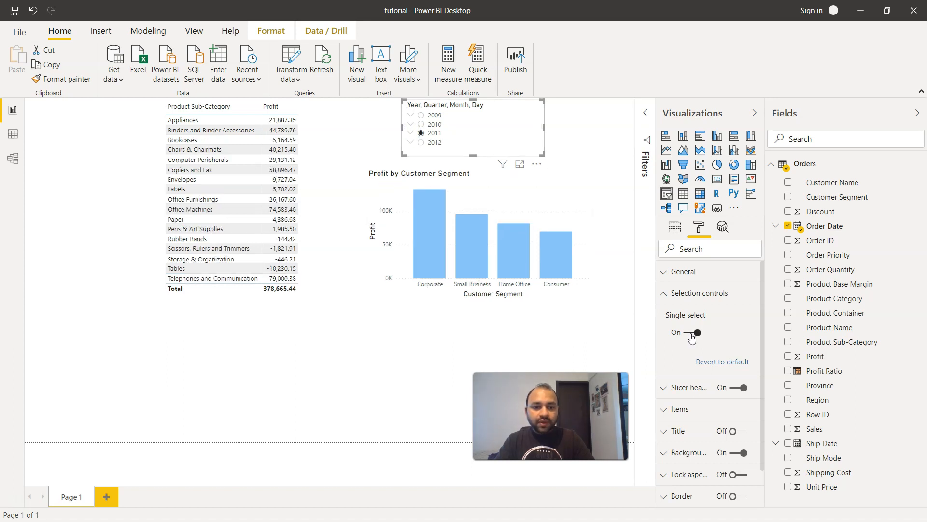
{"action": "left_click", "coordinate": [695, 333]}
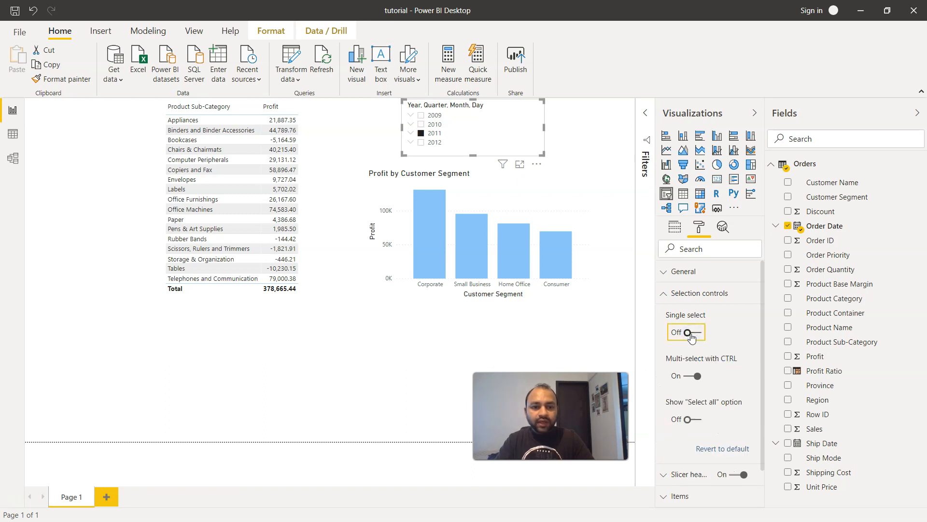
{"action": "scroll", "scroll_direction": "down", "scroll_amount": 3}
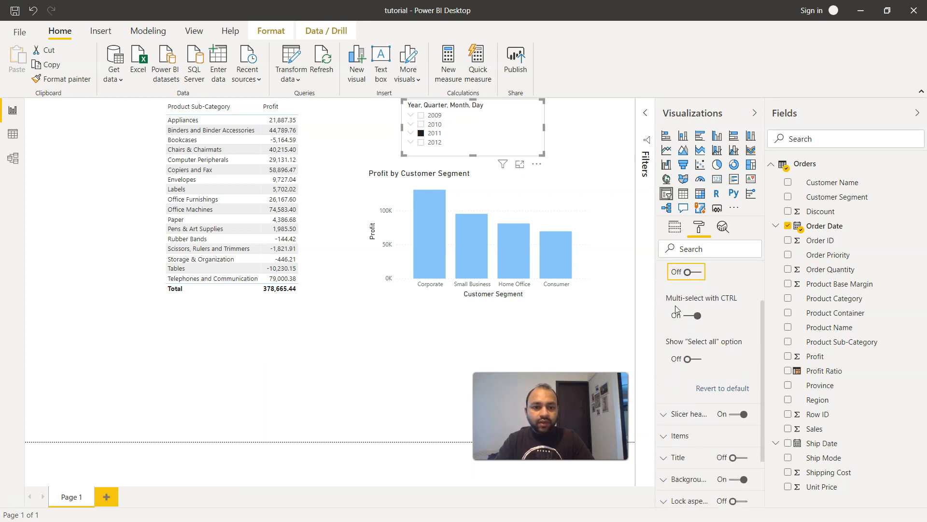
Step: Turn on Show "Select all" option and select all years, restoring total profit 1,519,096.27
{"action": "left_click", "coordinate": [698, 315]}
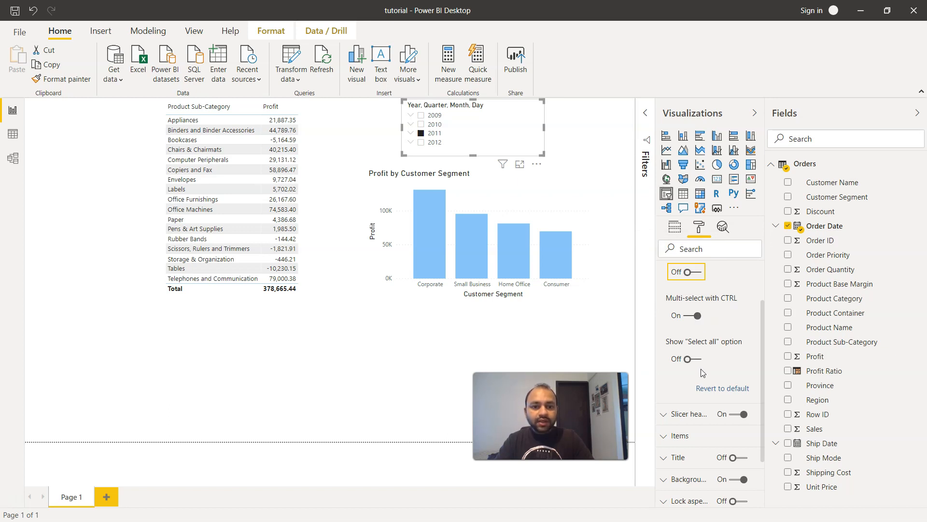
{"action": "mouse_move", "coordinate": [717, 348]}
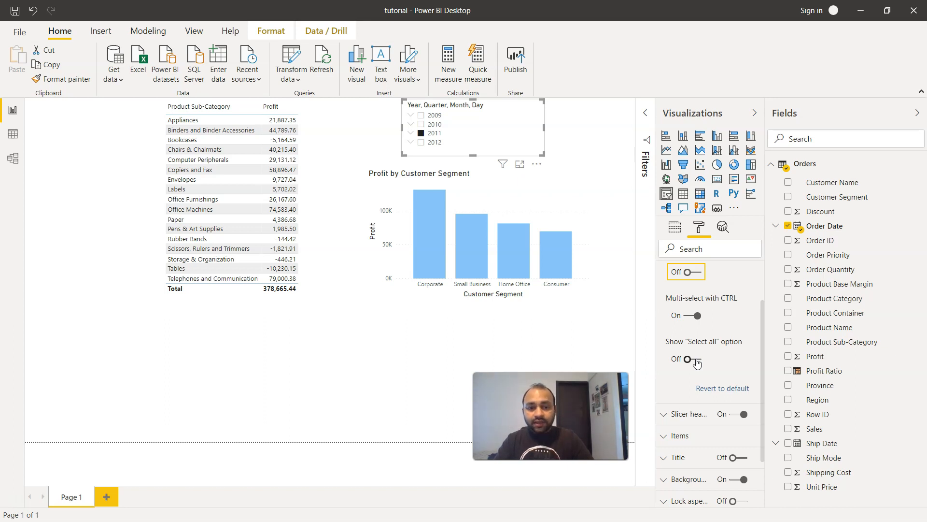
{"action": "left_click", "coordinate": [686, 359]}
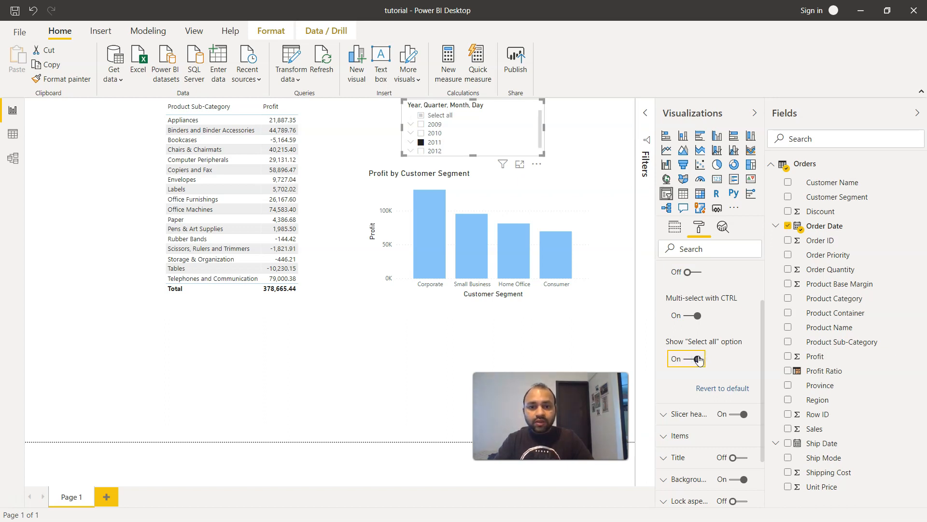
{"action": "mouse_move", "coordinate": [477, 164]}
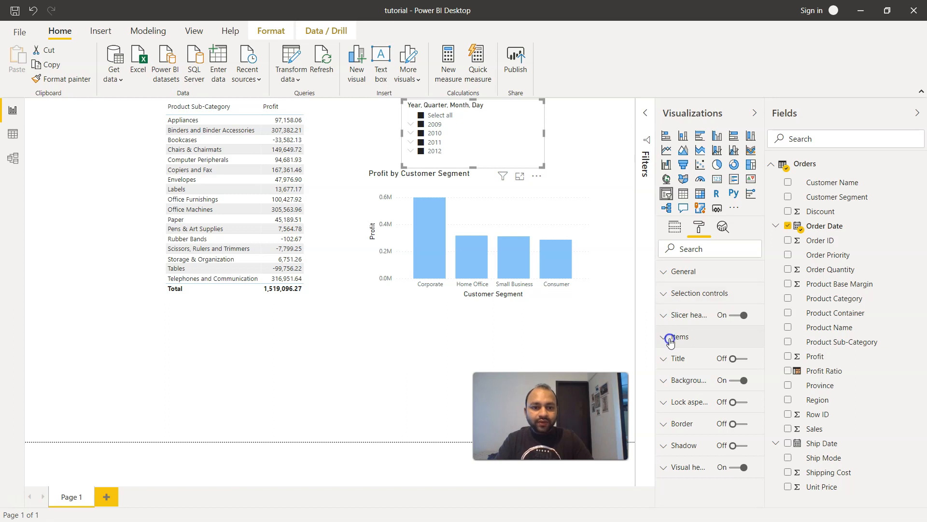
Step: Set slicer item text size to 12 pt and leave the slicer title switched off
{"action": "left_click", "coordinate": [676, 336]}
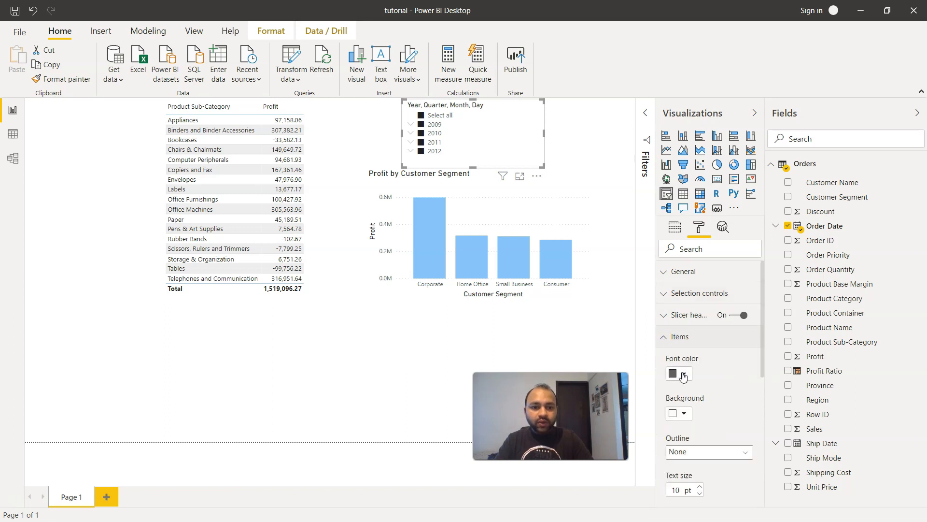
{"action": "scroll", "scroll_direction": "down", "scroll_amount": 3}
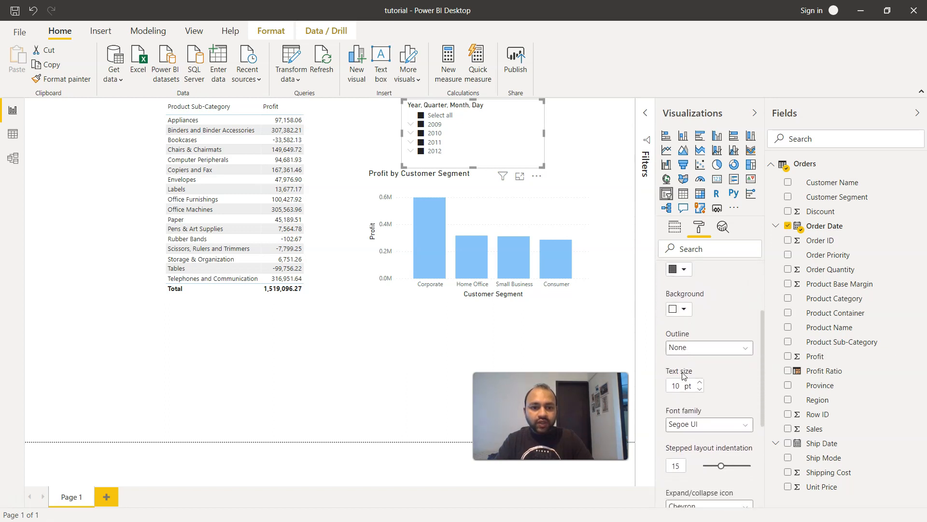
{"action": "scroll", "scroll_direction": "down", "scroll_amount": 3}
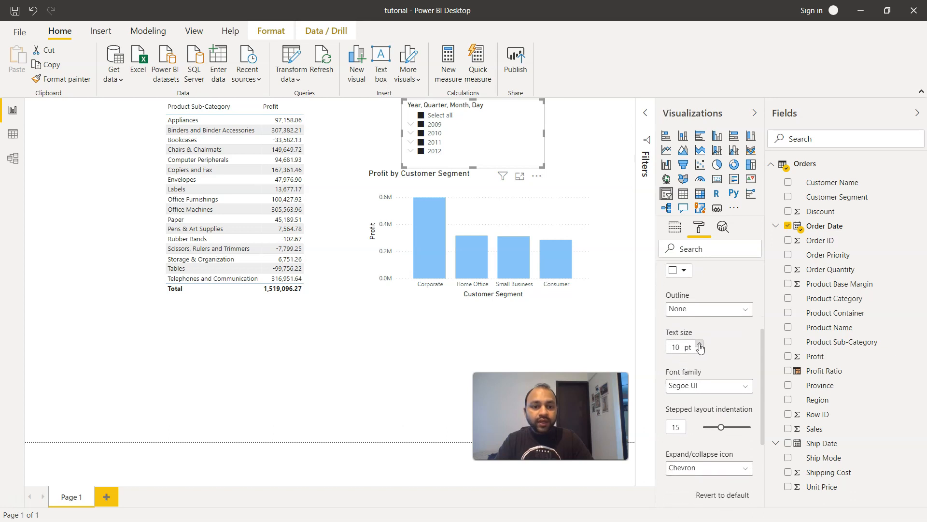
{"action": "left_click", "coordinate": [699, 347]}
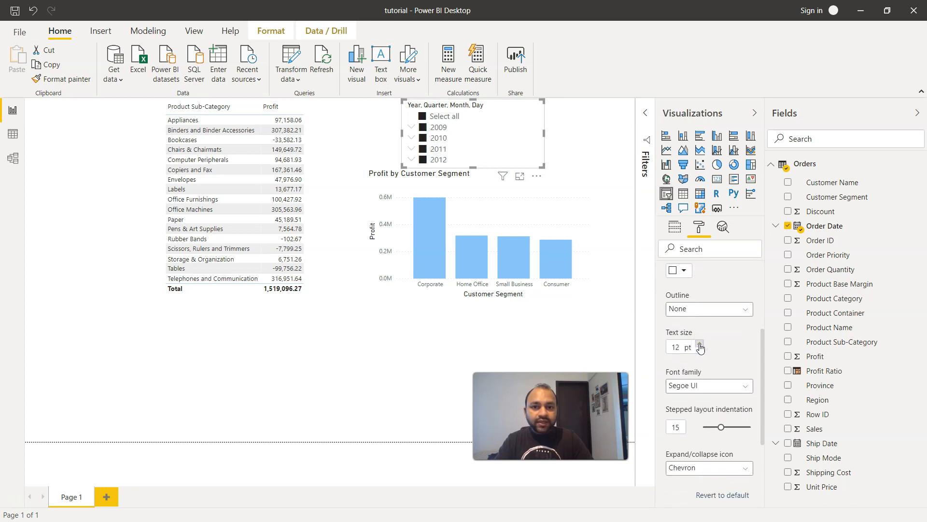
{"action": "scroll", "scroll_direction": "down", "scroll_amount": 3}
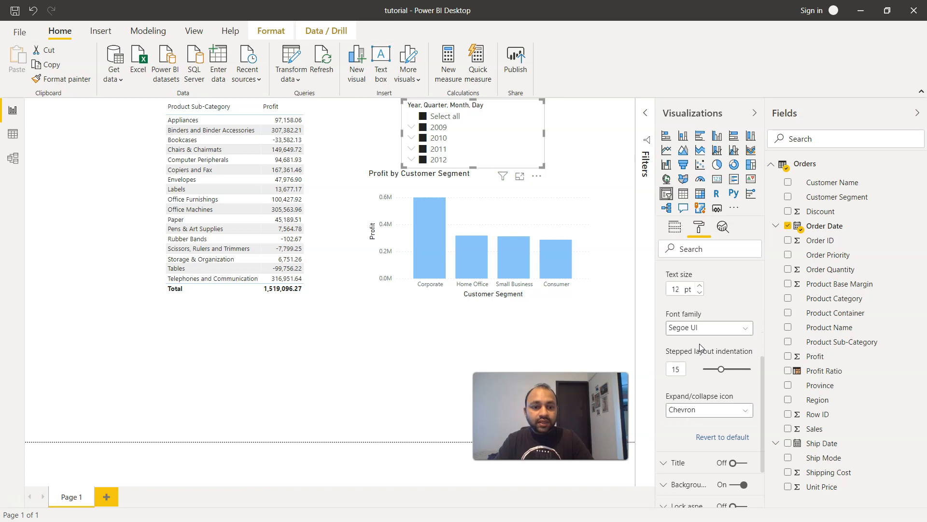
{"action": "scroll", "scroll_direction": "down", "scroll_amount": 3}
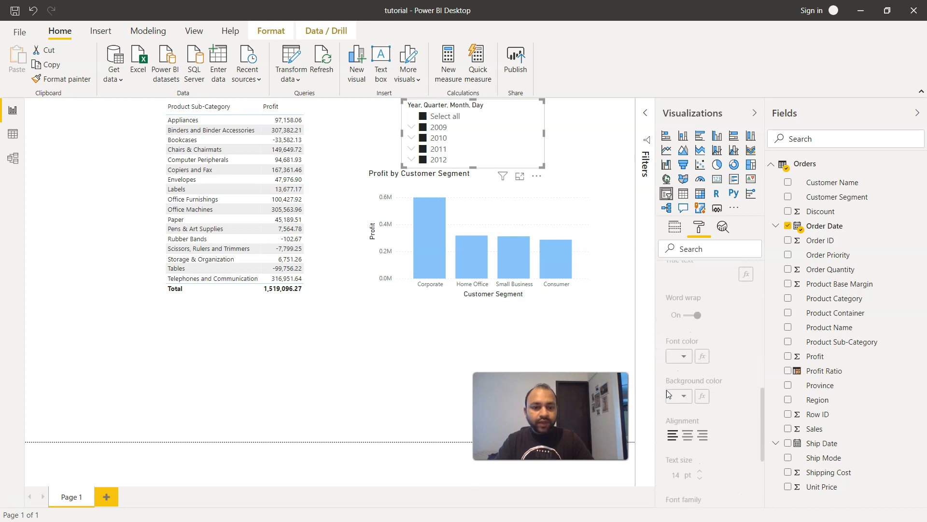
{"action": "scroll", "scroll_direction": "up", "scroll_amount": 3}
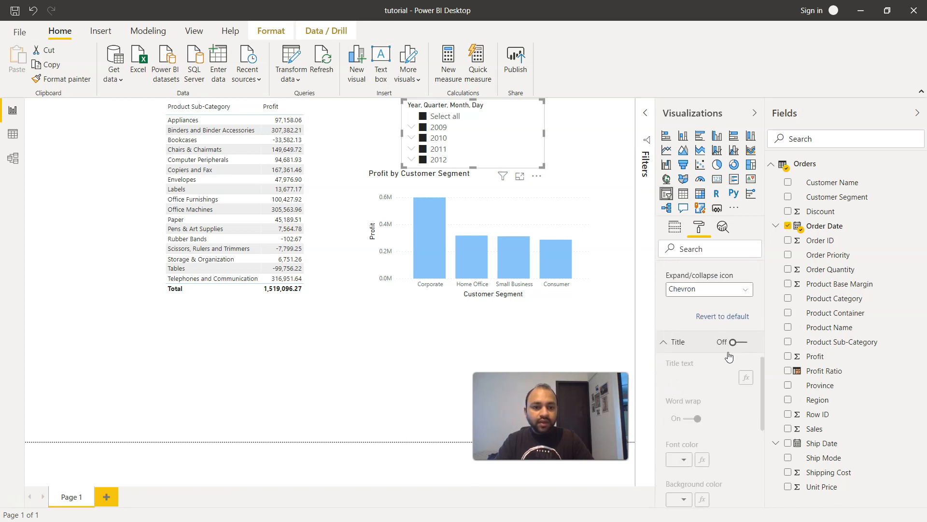
{"action": "left_click", "coordinate": [732, 342]}
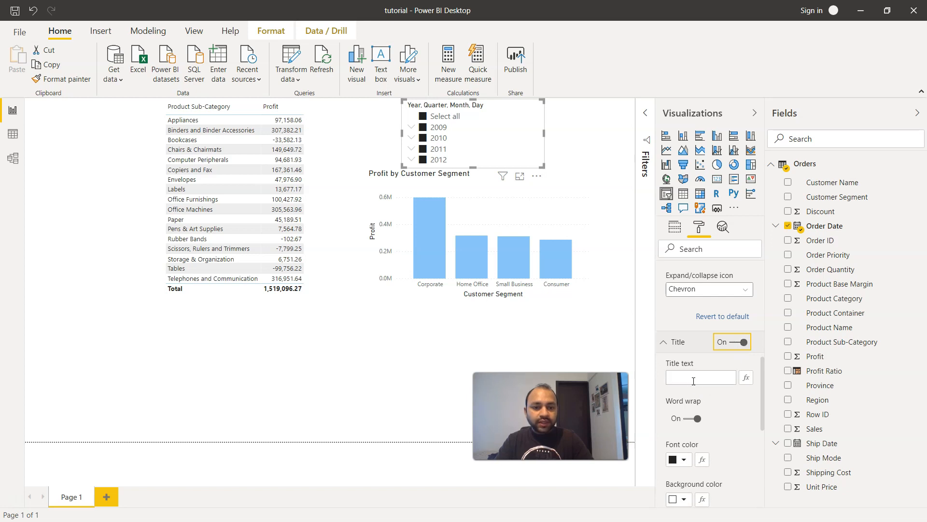
{"action": "left_click", "coordinate": [731, 340]}
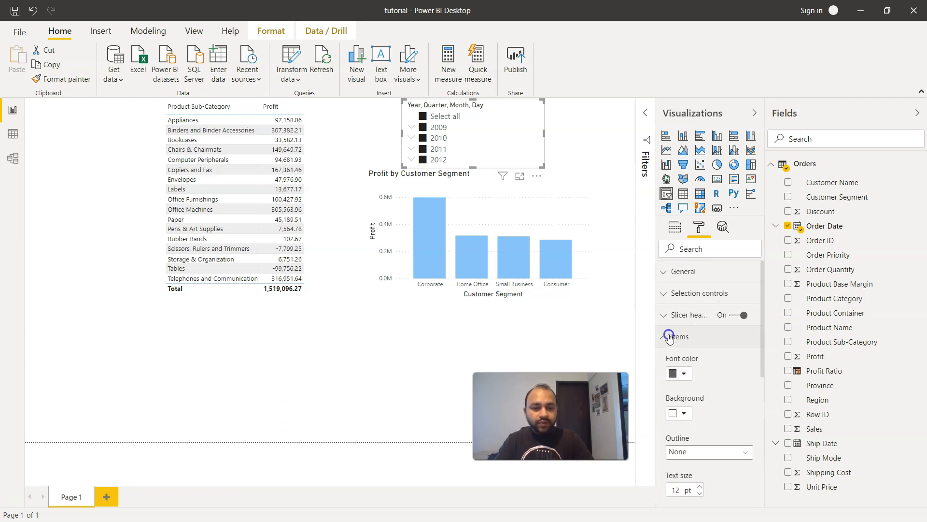
{"action": "left_click", "coordinate": [670, 336]}
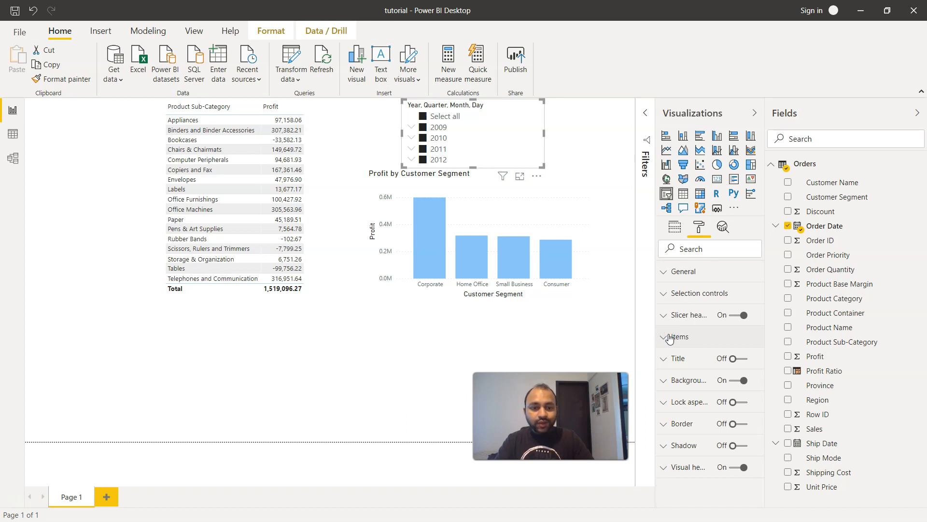